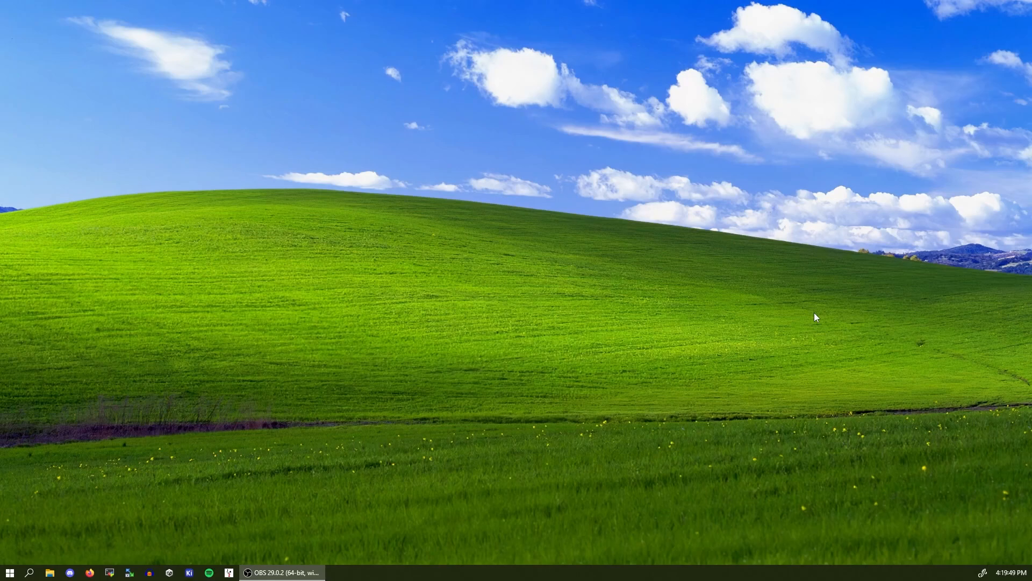
mouse_move(119, 561)
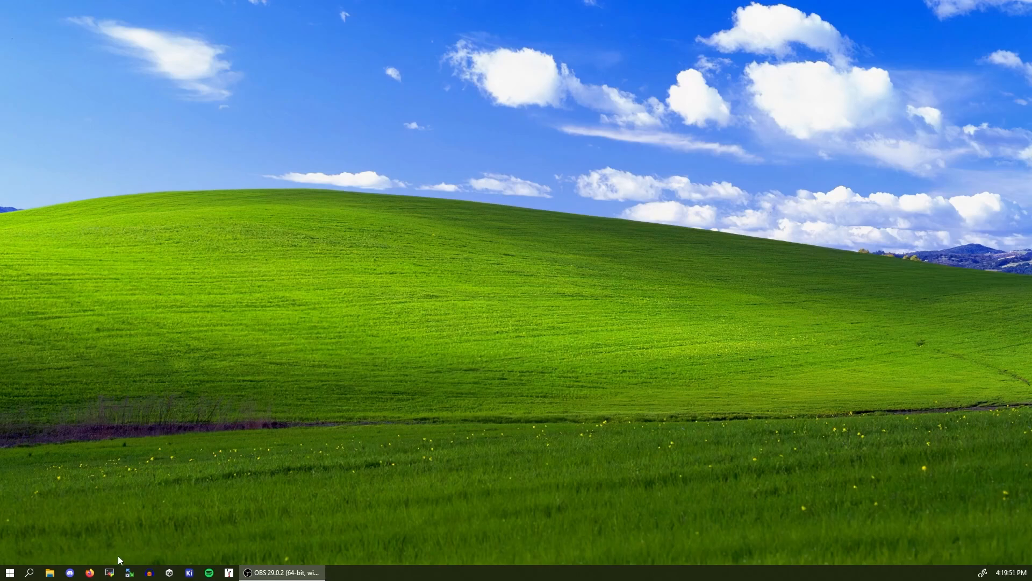
Step: Launch Firefox and navigate to the SDR++ homepage at sdrpp.org via the sdrpp. suggestion
left_click(90, 572)
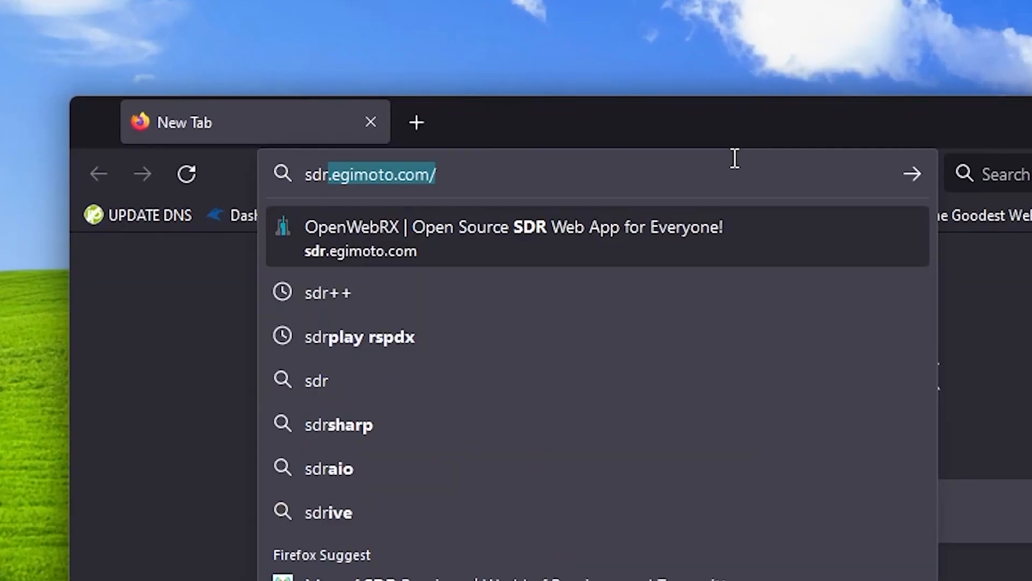
type("sdrpp.")
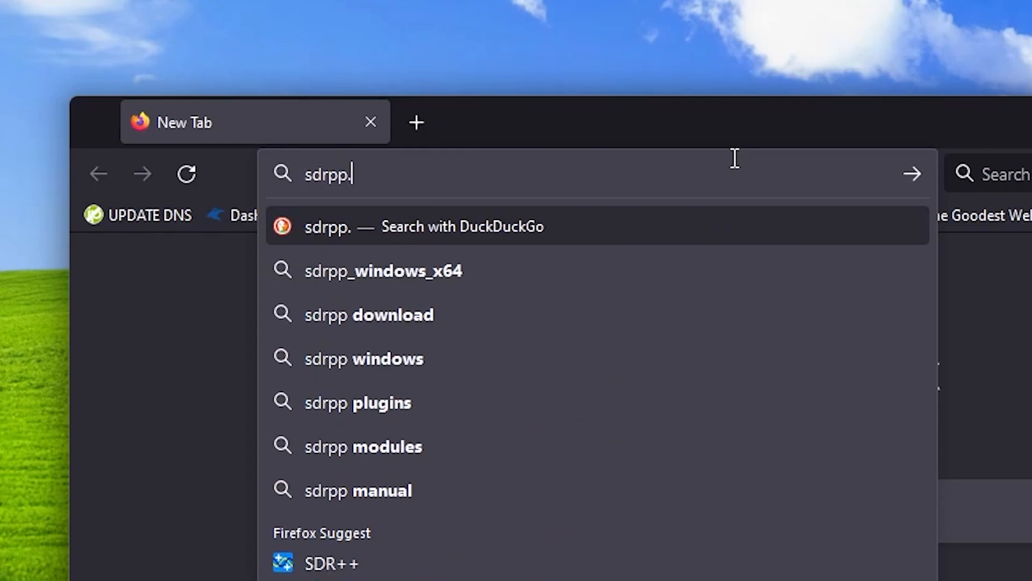
left_click(328, 563)
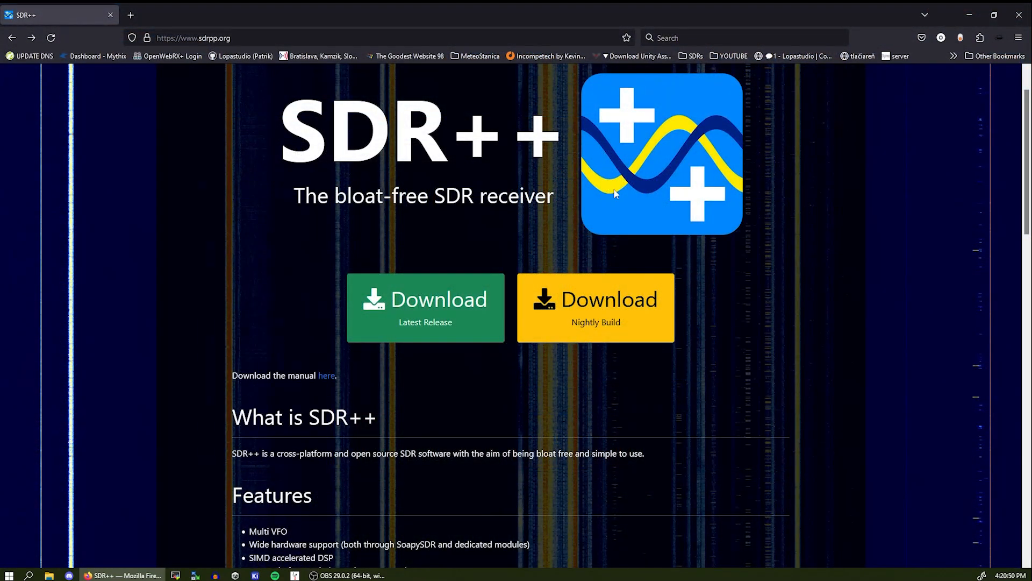
mouse_move(640, 312)
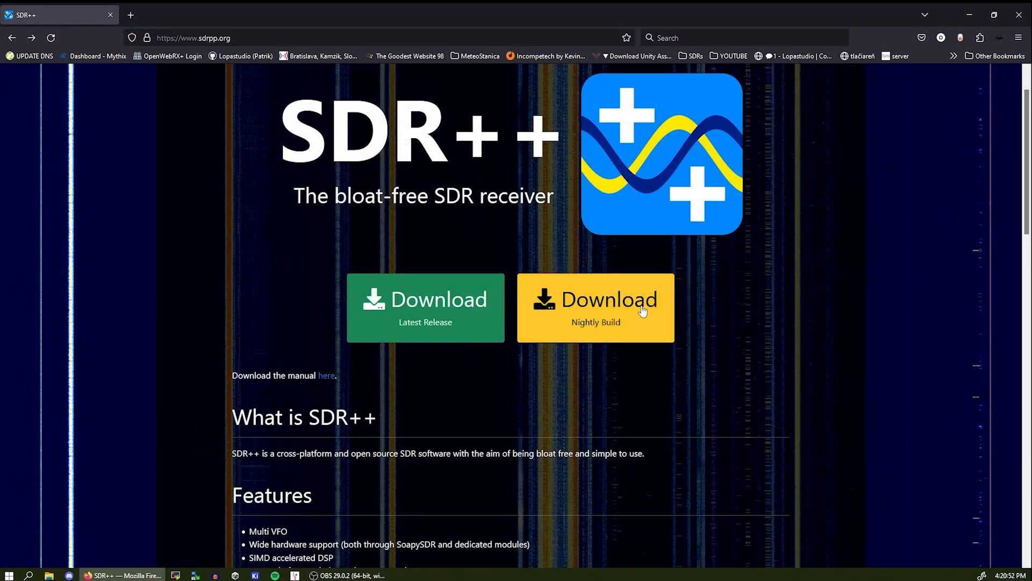
mouse_move(577, 332)
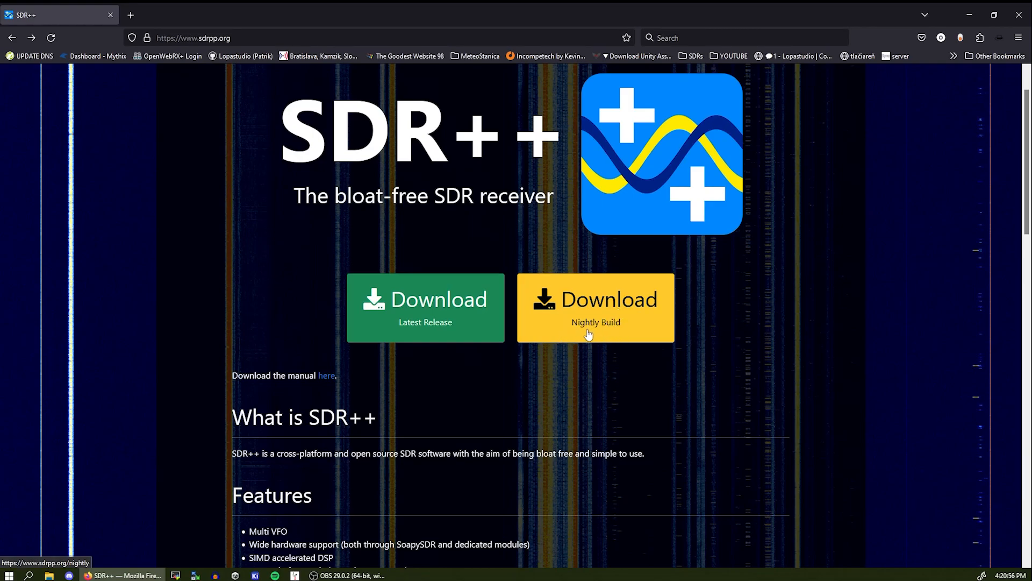
mouse_move(593, 322)
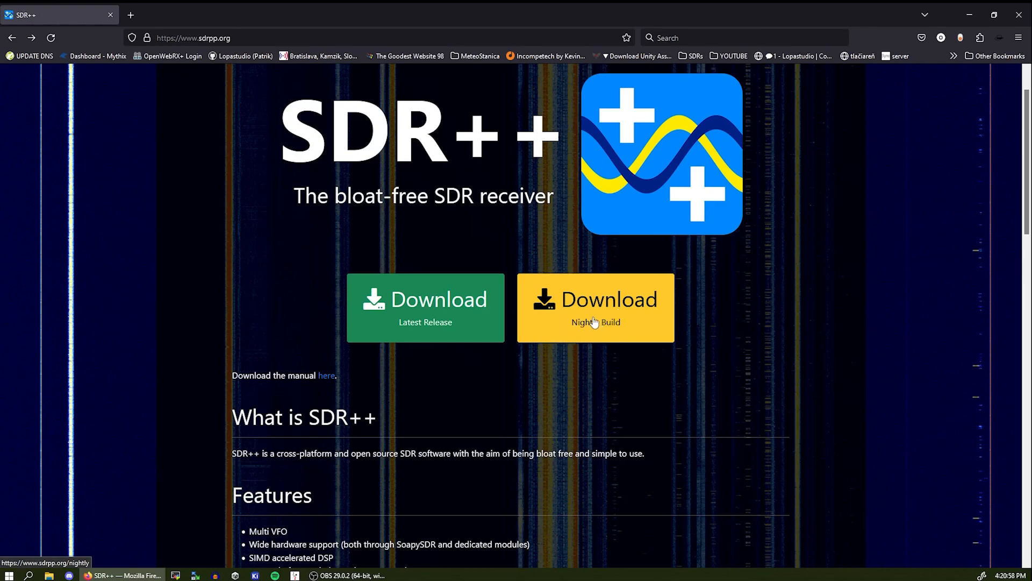
mouse_move(606, 331)
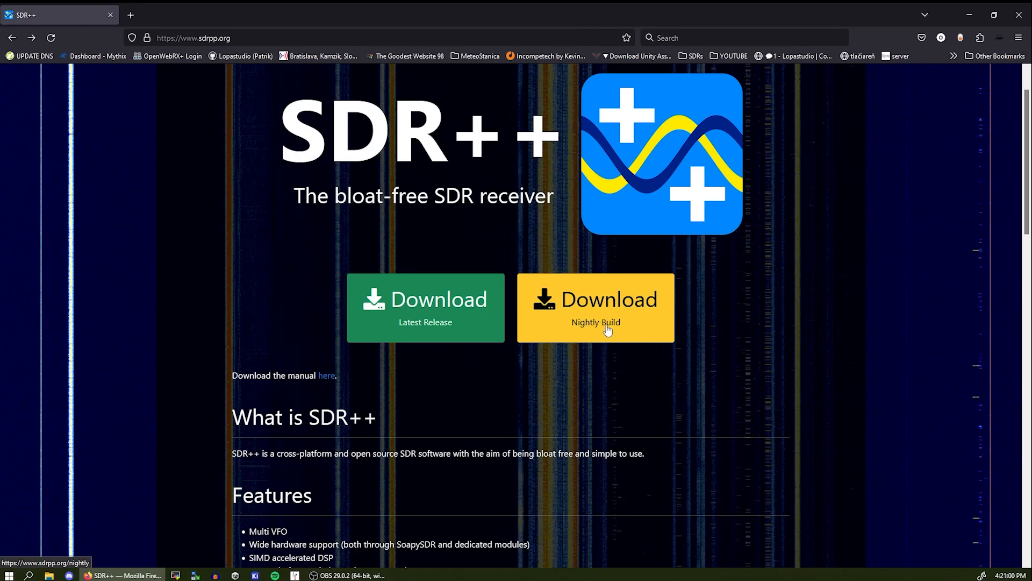
Step: From the Nightly Build release page on GitHub, download the sdrpp_windows_x64.zip asset
left_click(595, 308)
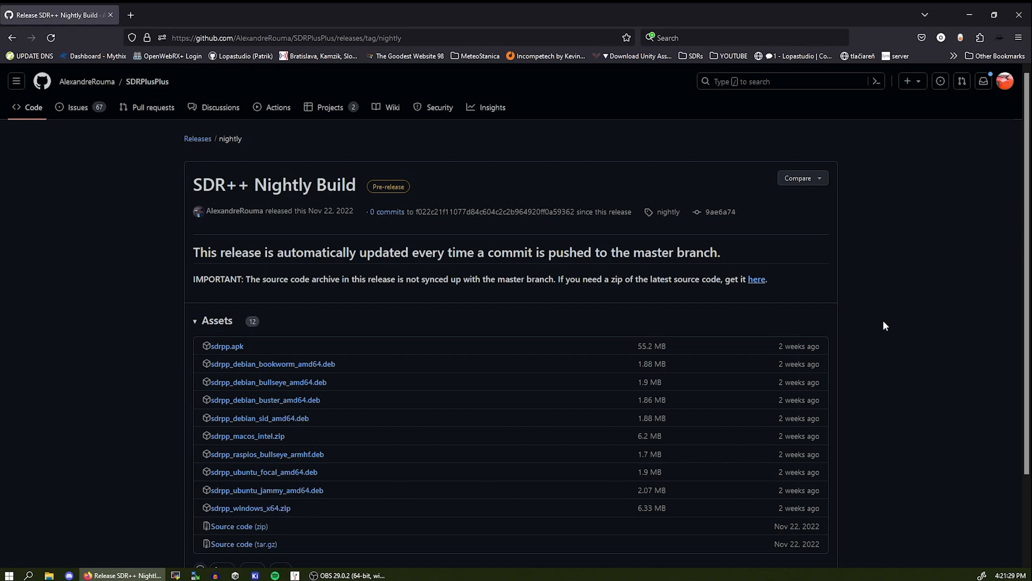
scroll("down", 3)
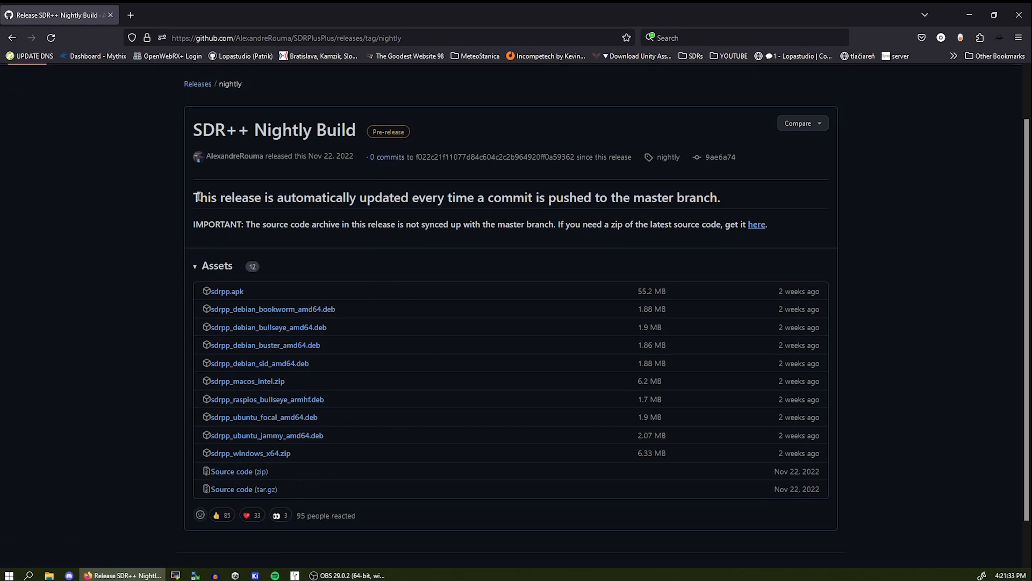
mouse_move(291, 185)
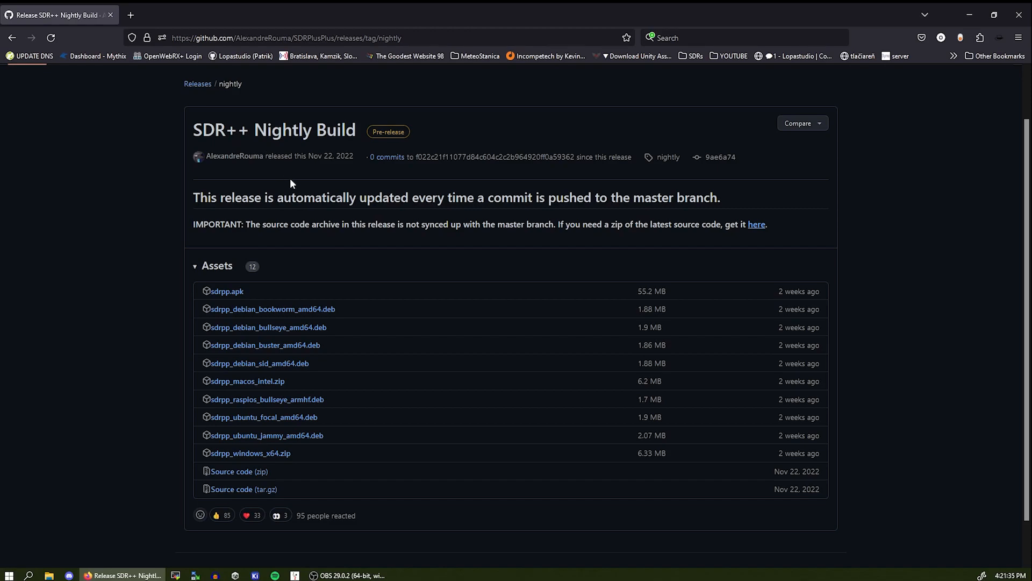
mouse_move(471, 237)
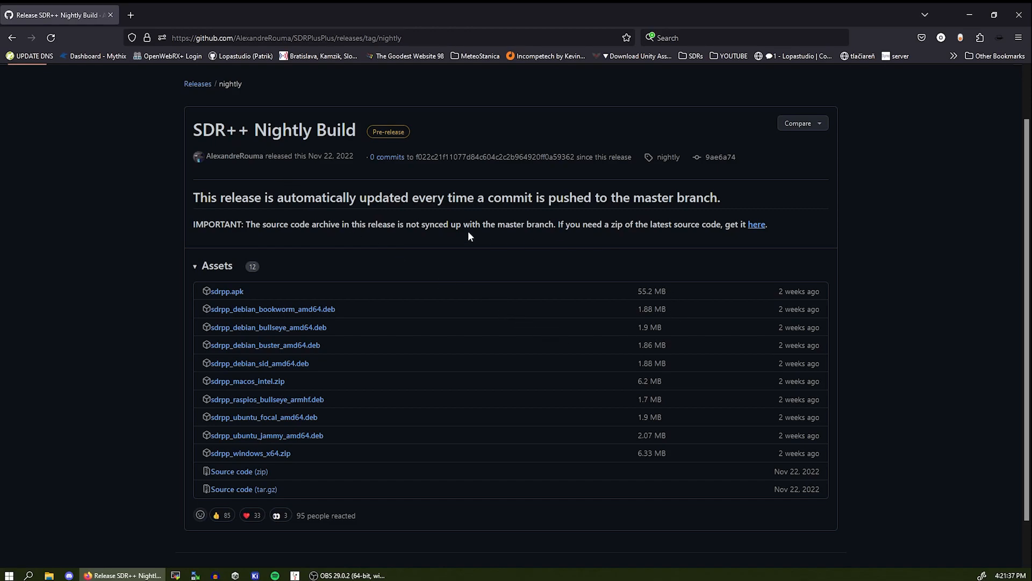
mouse_move(638, 479)
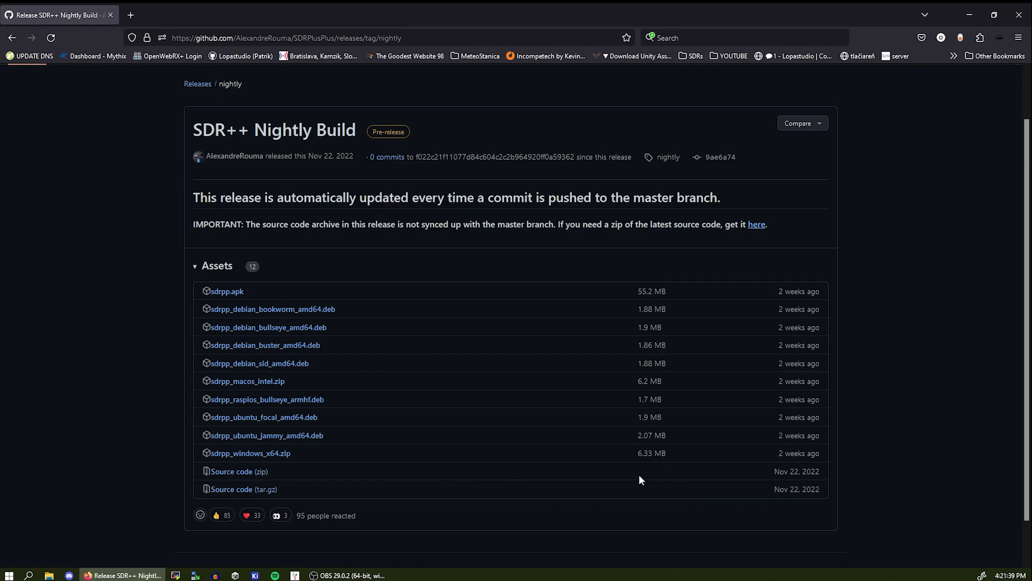
mouse_move(264, 460)
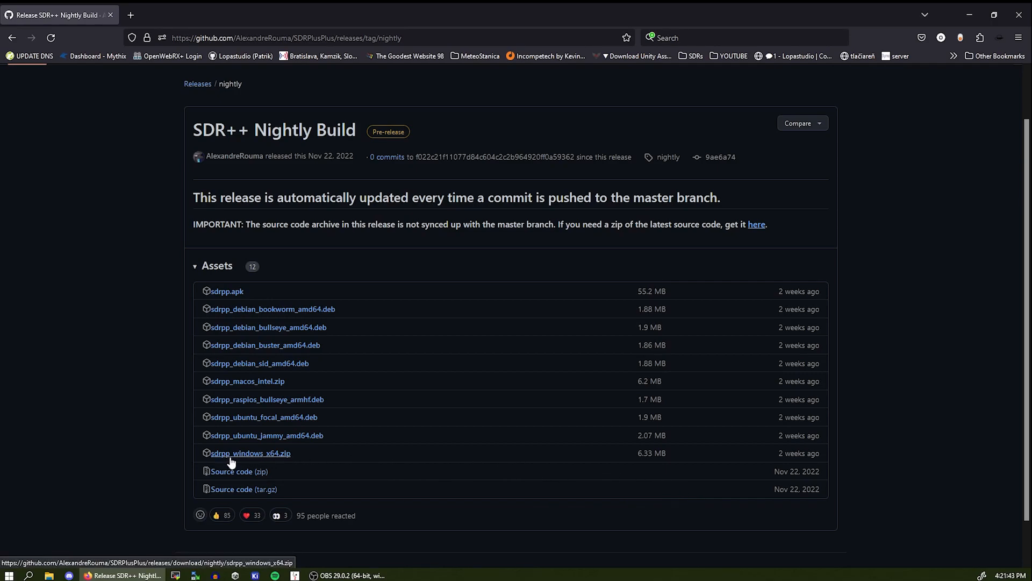
mouse_move(265, 460)
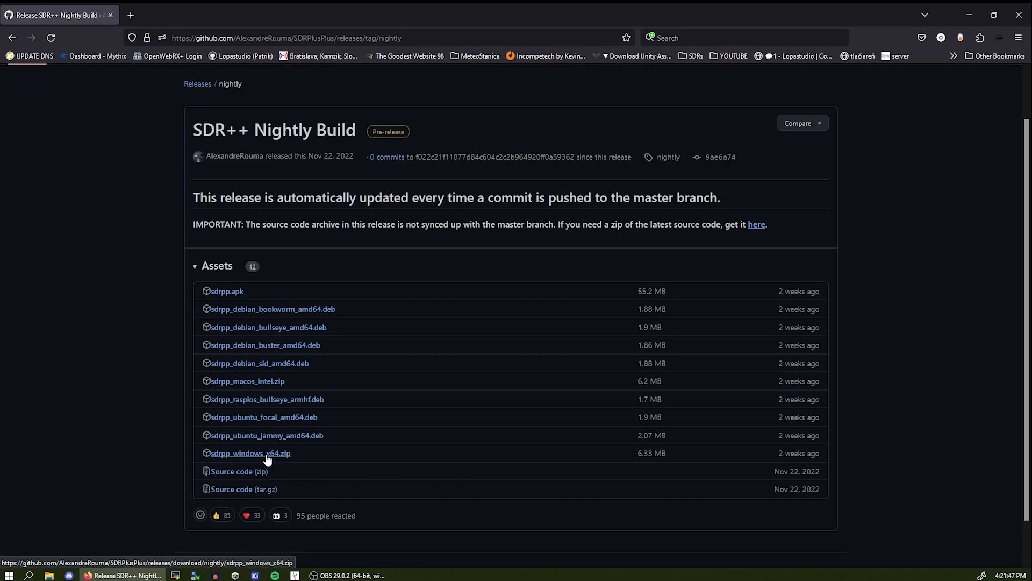
left_click(250, 452)
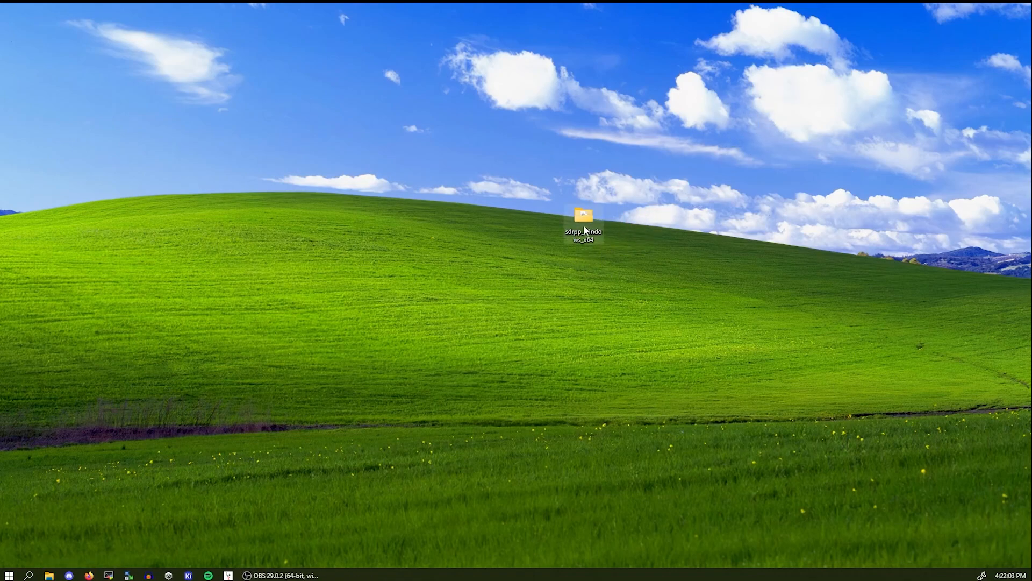
Step: Inside the extracted sdrpp_windows_x64 folder, create a shortcut to sdrpp.exe
double_click(583, 215)
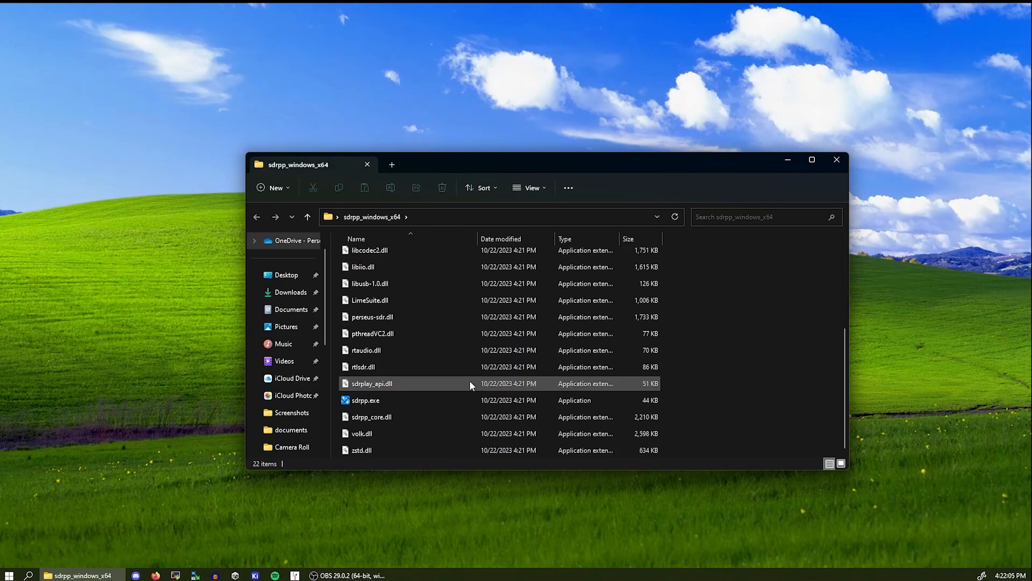
left_click(366, 400)
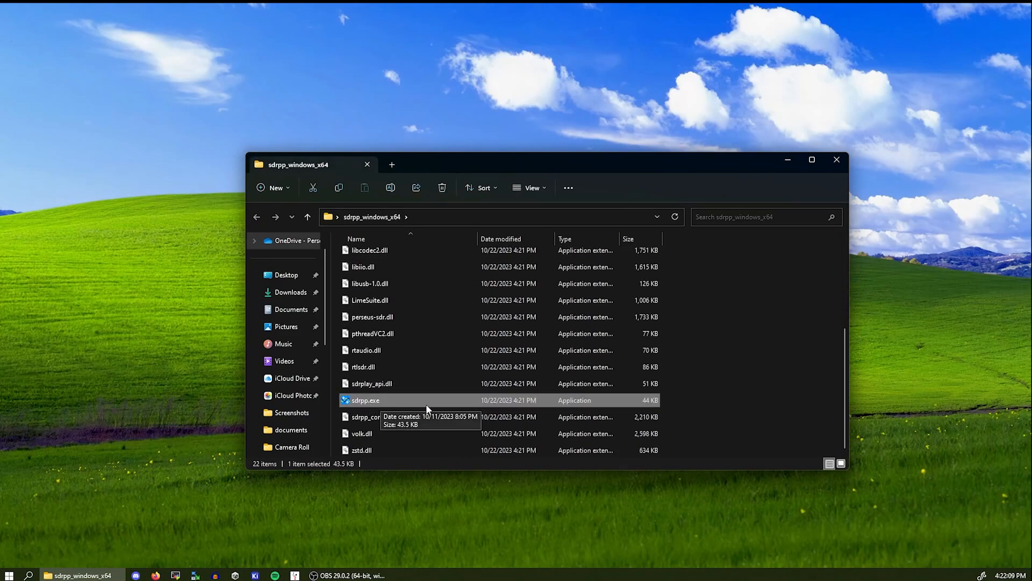
mouse_move(387, 325)
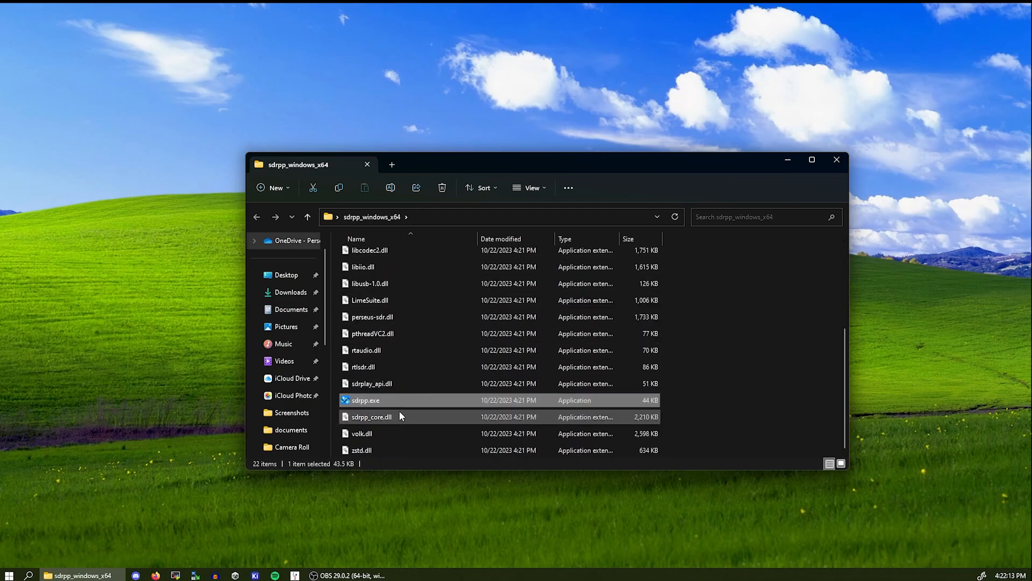
right_click(366, 400)
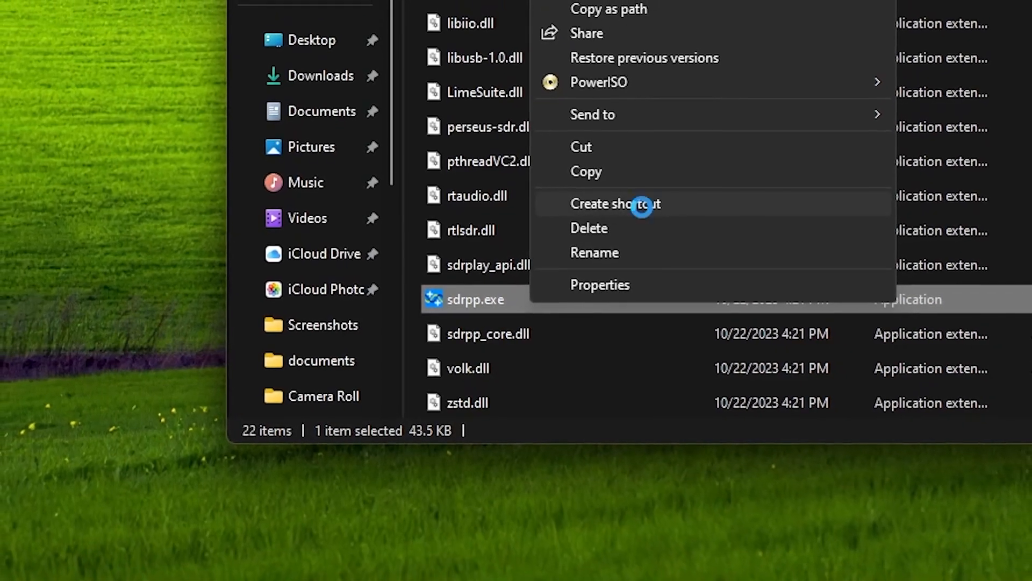
left_click(615, 204)
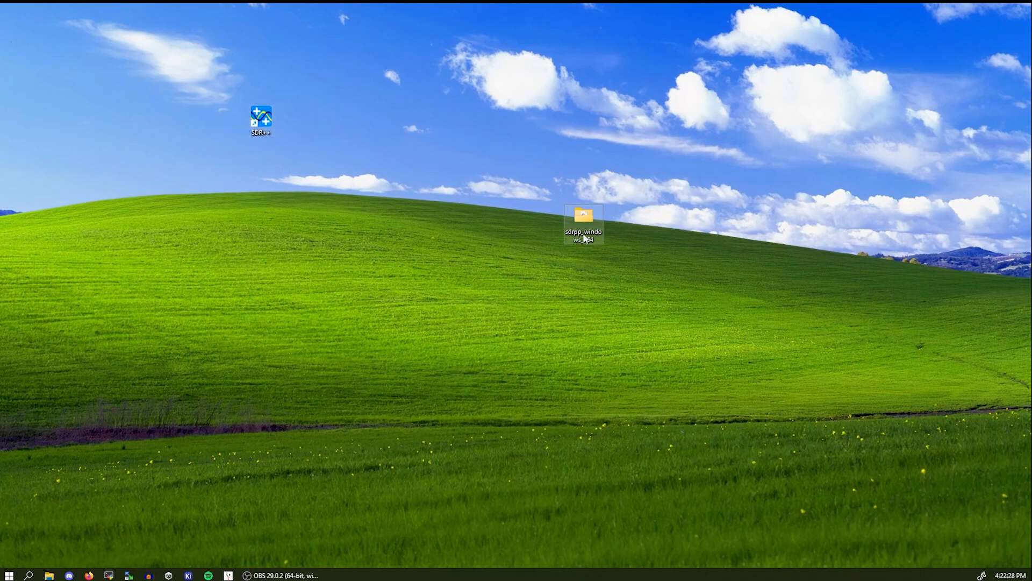
Step: Launch SDR++ v1.1.0 from its desktop shortcut
double_click(583, 217)
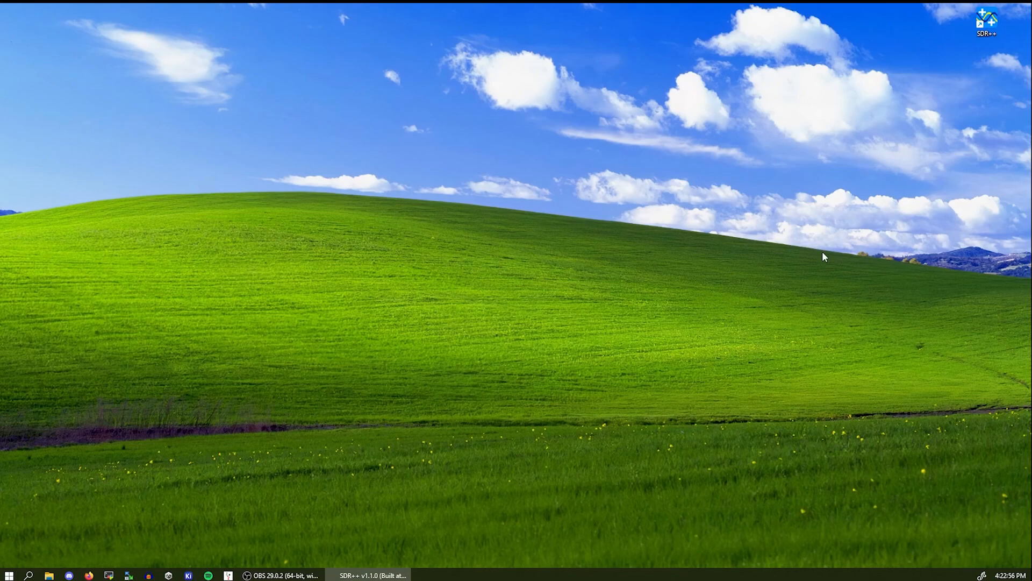
Step: Bring the SDR++ main window to the front from the taskbar
left_click(370, 574)
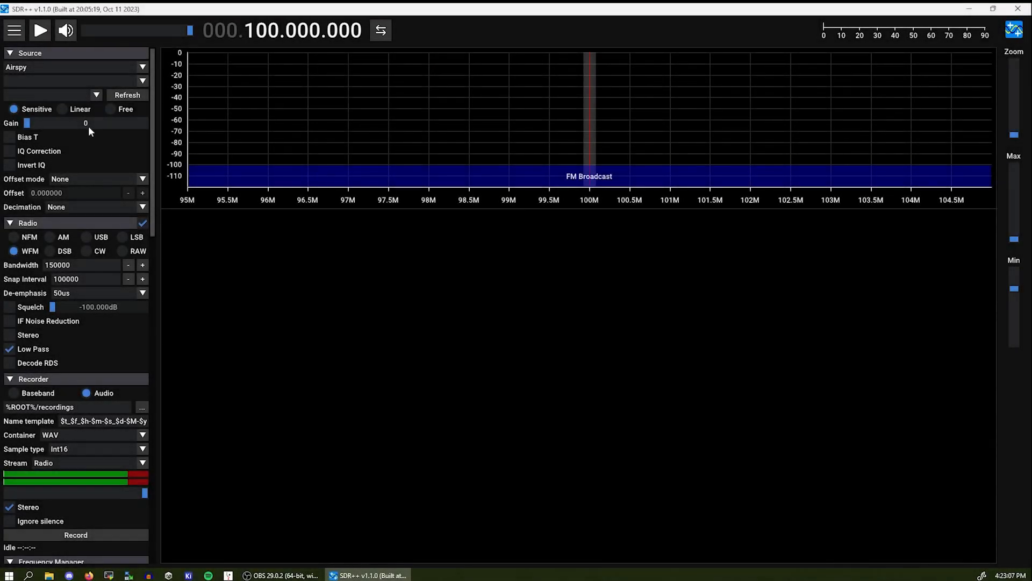
mouse_move(86, 149)
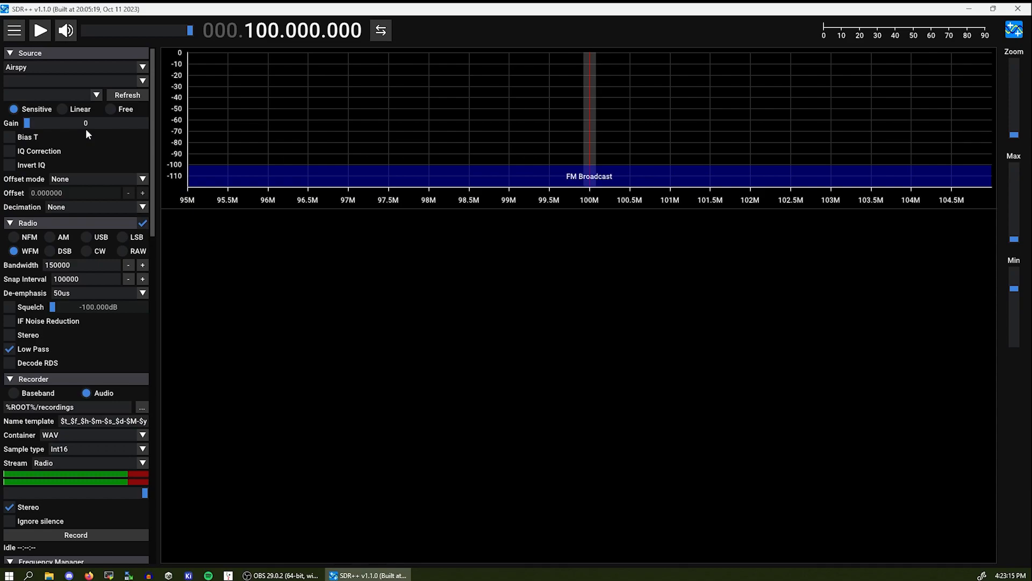
mouse_move(167, 81)
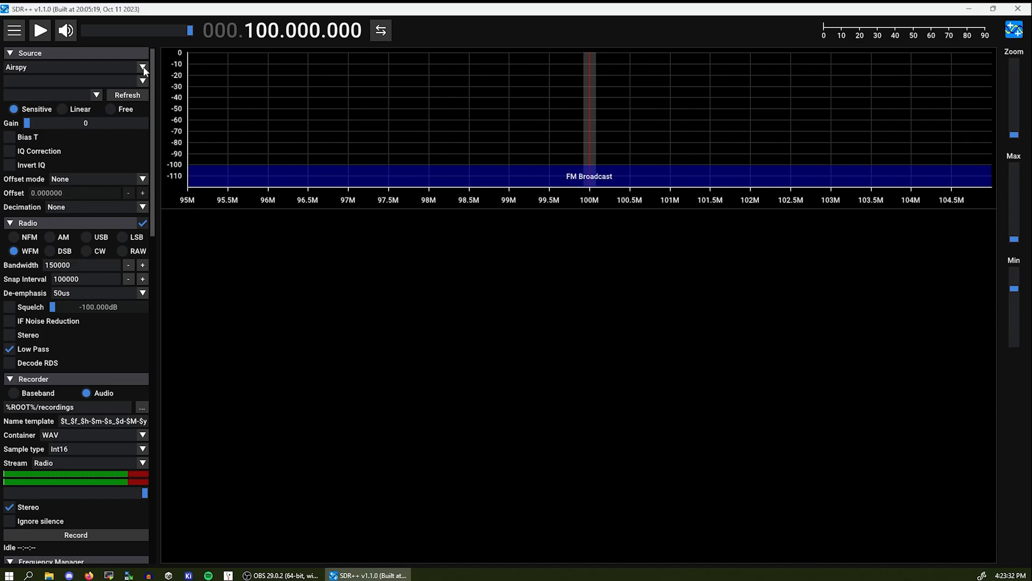
left_click(142, 67)
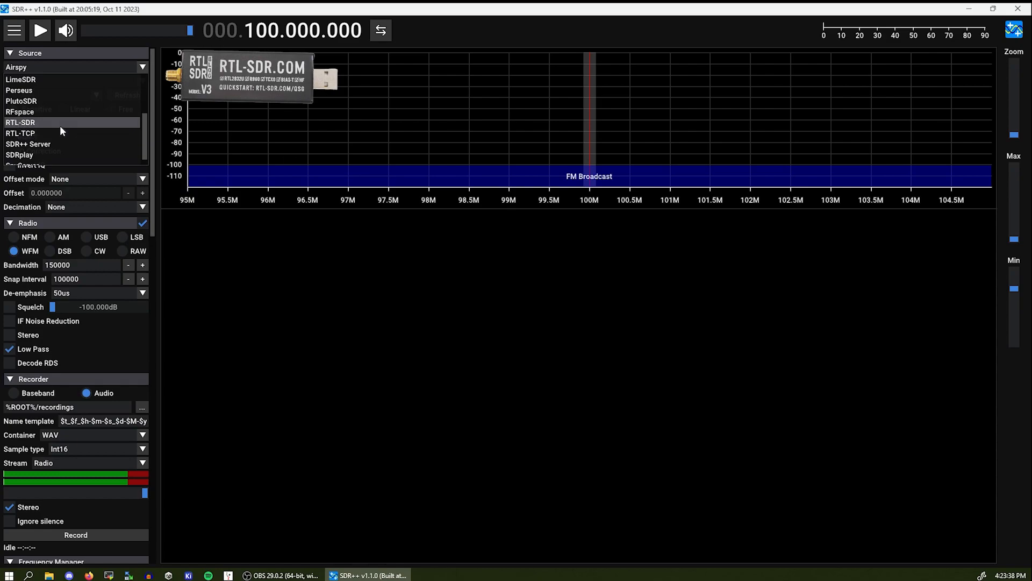
left_click(17, 122)
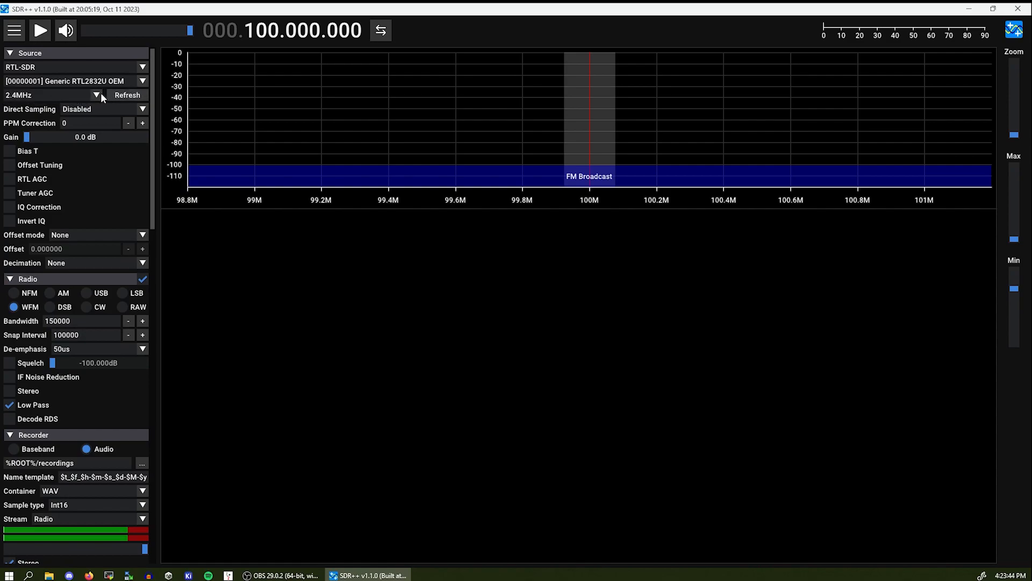
mouse_move(37, 137)
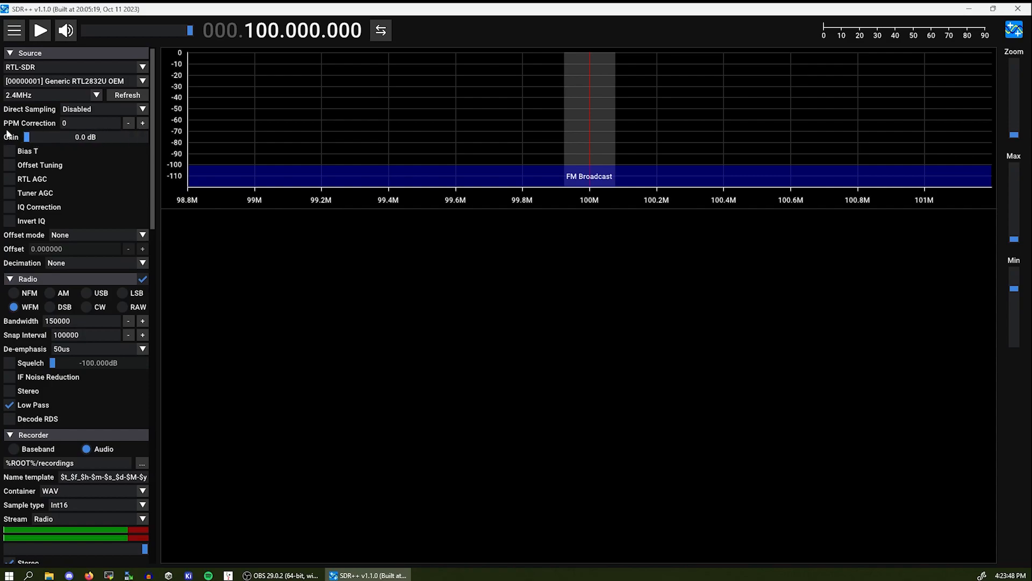
Step: In the Display settings, set the FFT Framerate to 60 and return to the Source section
scroll("down", 3)
type("6")
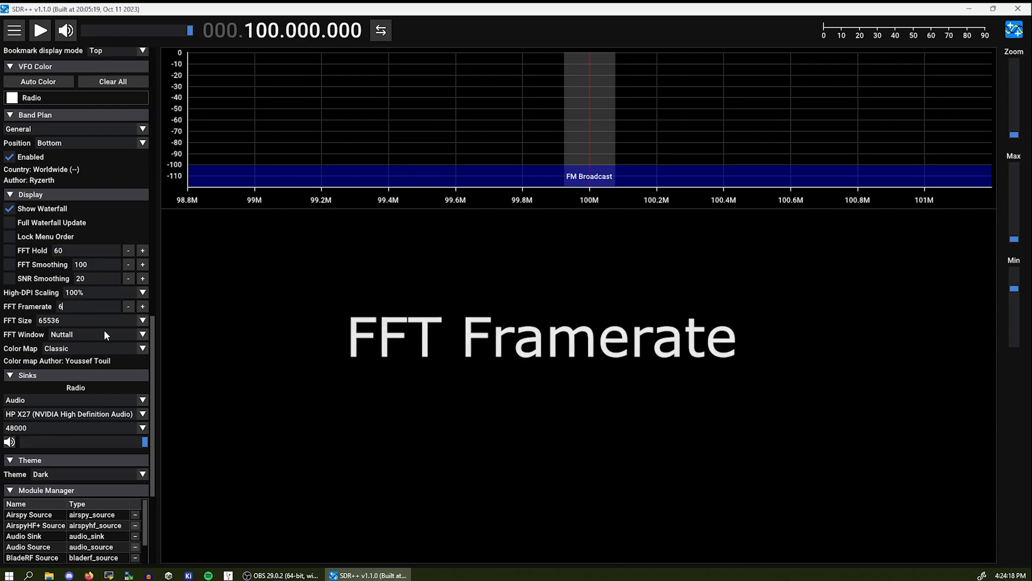
type("0")
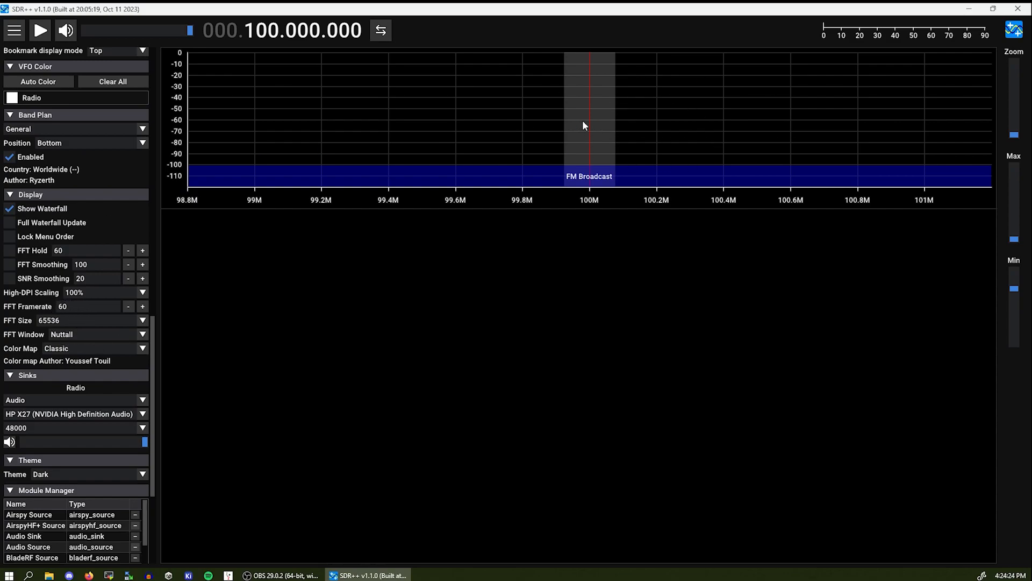
scroll("down", 3)
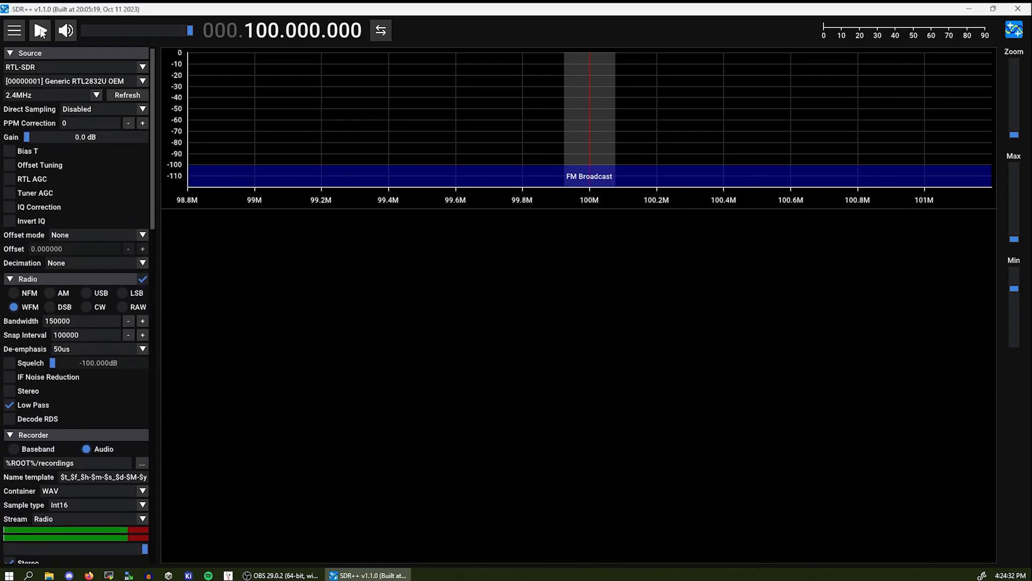
Step: Start the RTL-SDR stream to show a live spectrum and waterfall around 100 MHz
left_click(40, 31)
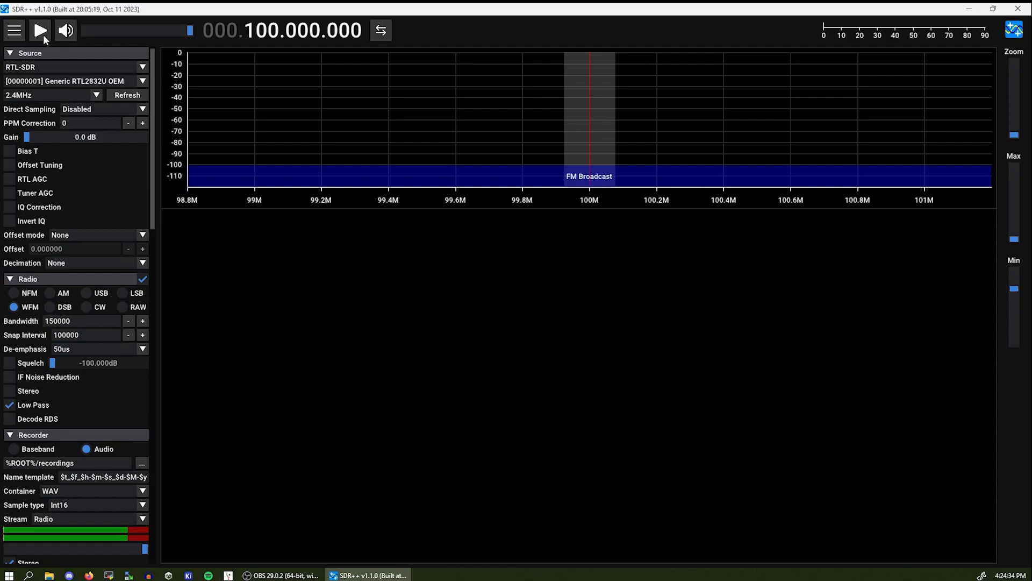
left_click(41, 31)
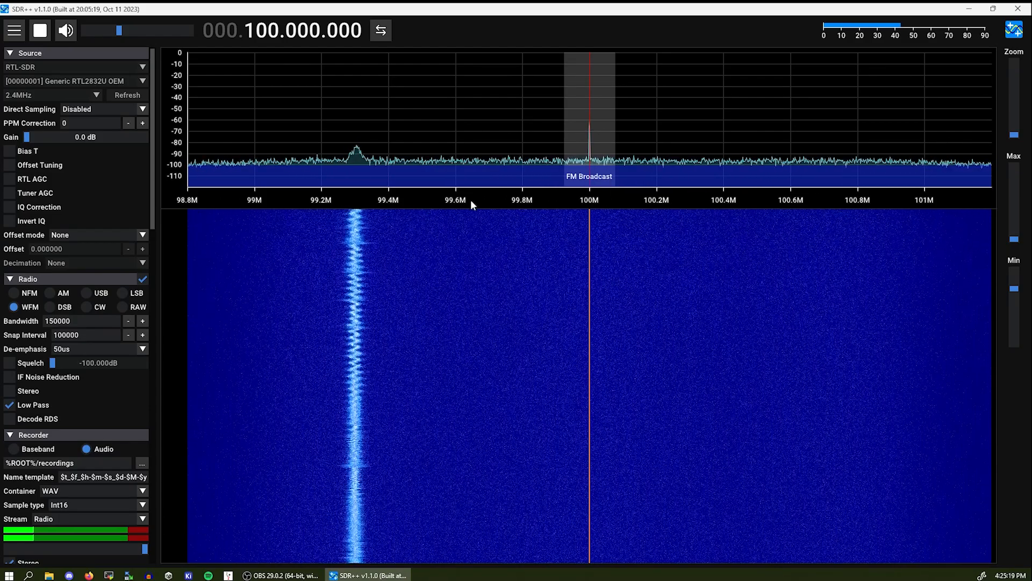
mouse_move(637, 208)
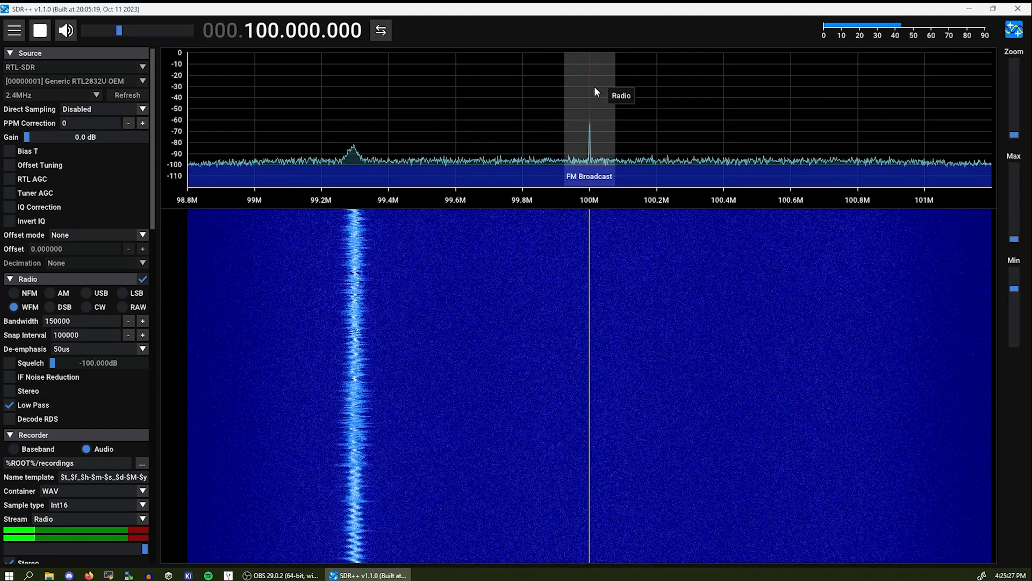
mouse_move(153, 142)
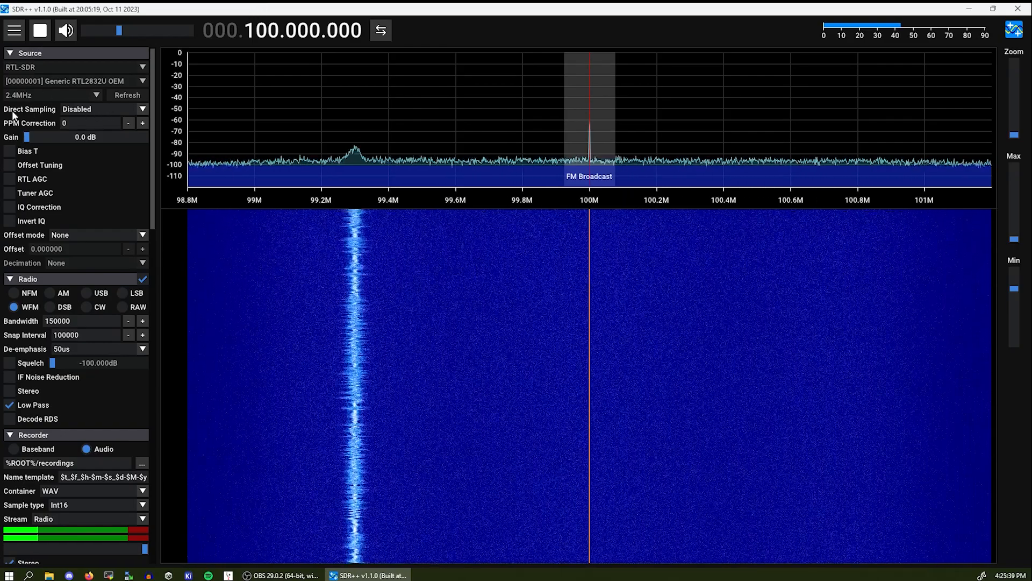
Step: Set the RTL-SDR Direct Sampling option to Q branch to view the HF spectrum
left_click(142, 109)
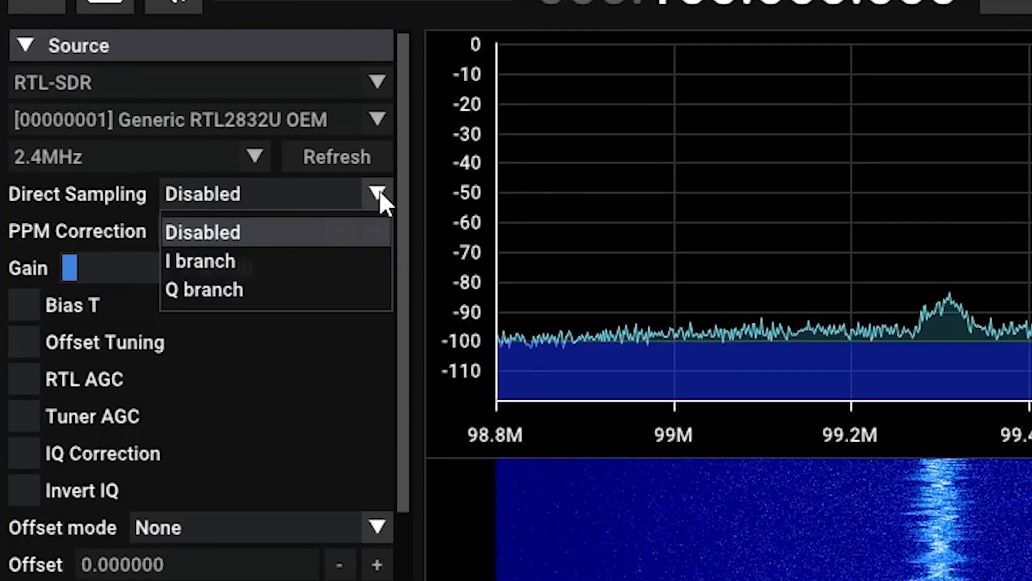
left_click(202, 231)
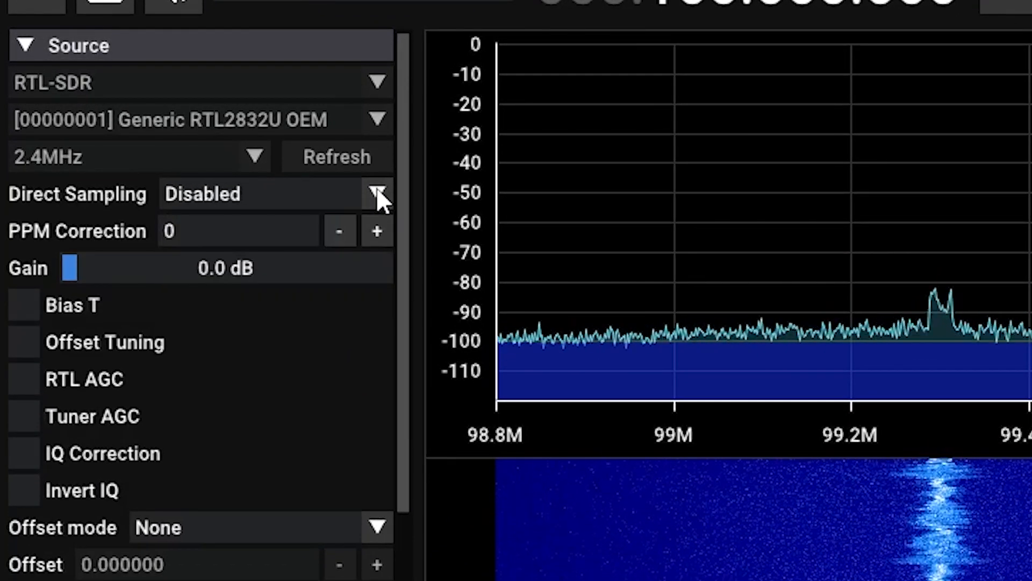
mouse_move(339, 293)
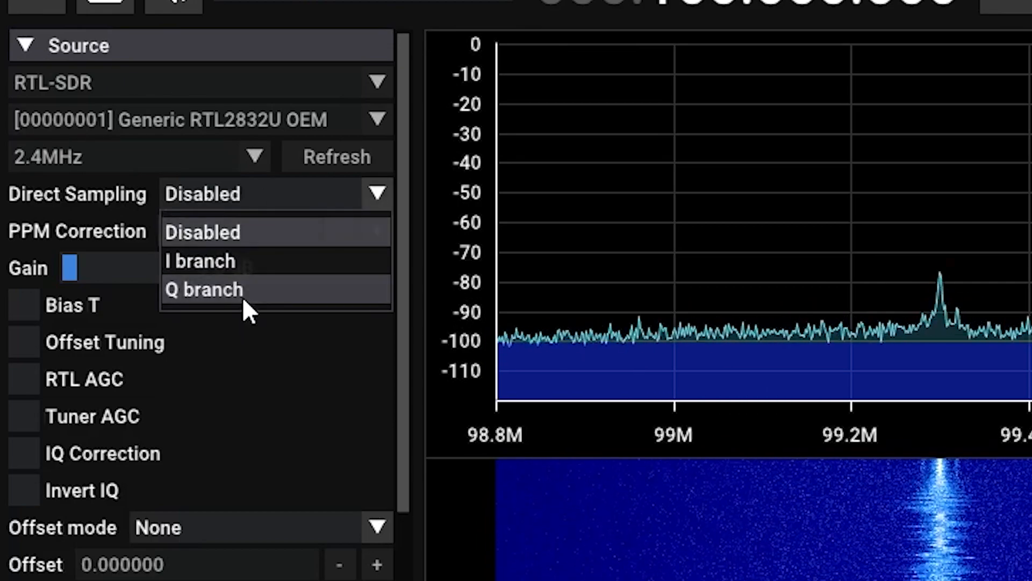
left_click(203, 289)
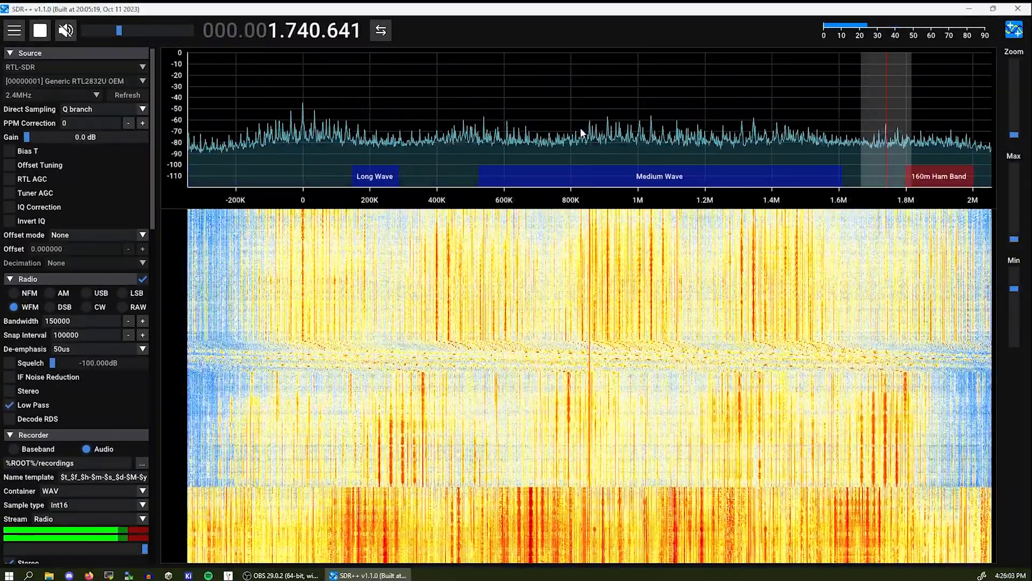
Step: Widen the spectrum zoom and cycle the demodulator through USB, LSB, NFM, DSB, RAW and back to AM
left_click(665, 147)
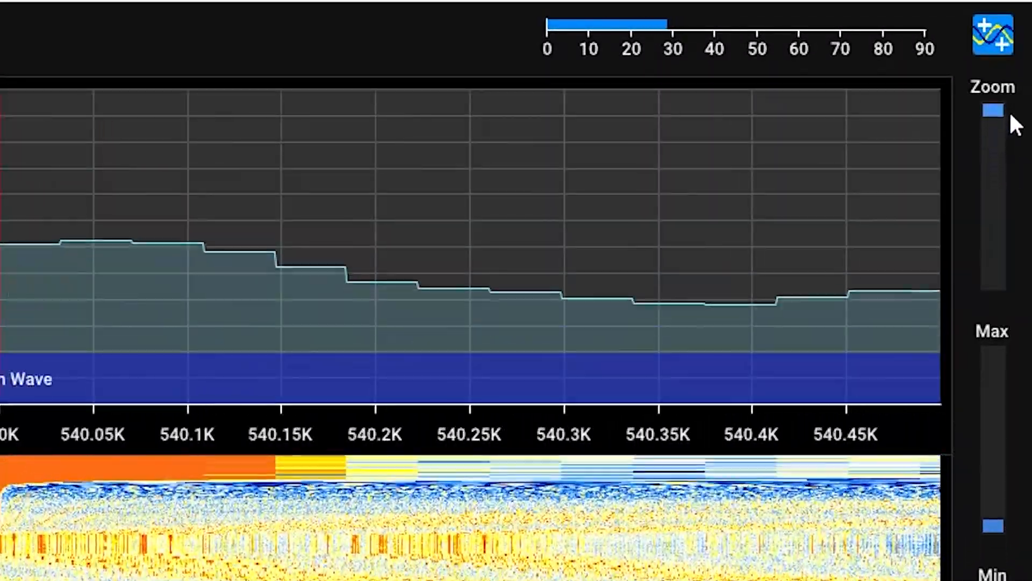
left_click_drag(992, 109, 992, 194)
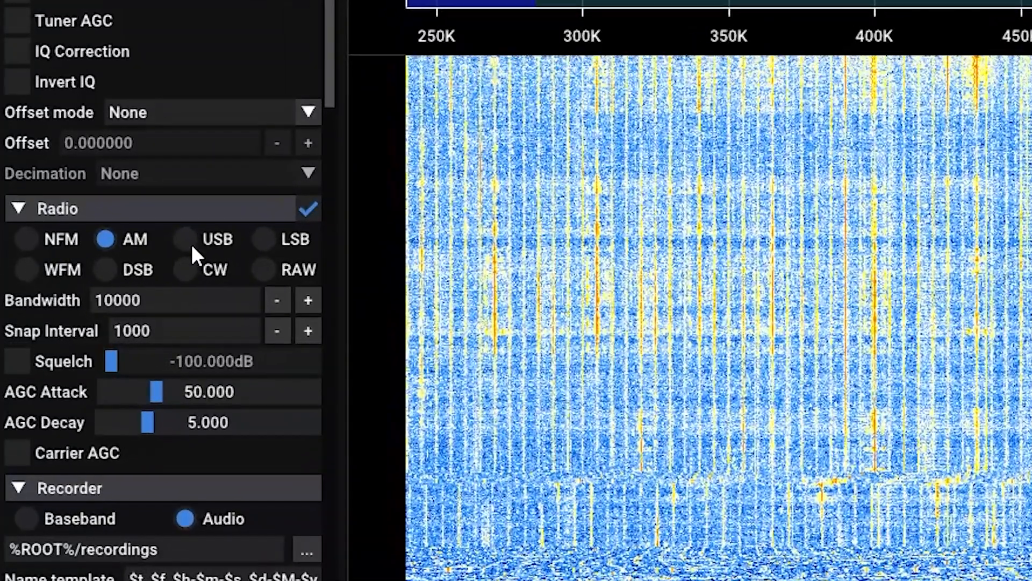
left_click(185, 238)
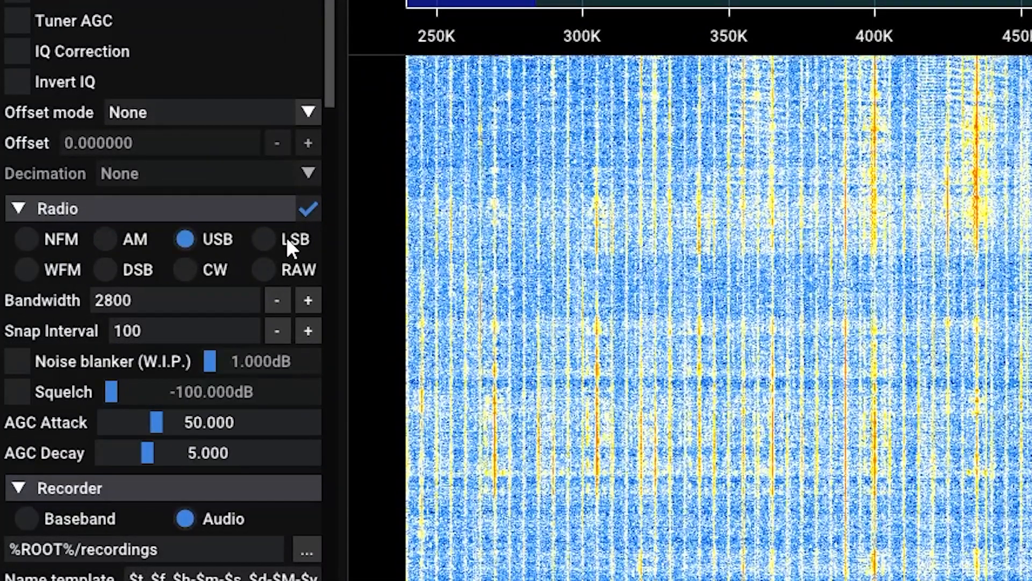
left_click(263, 239)
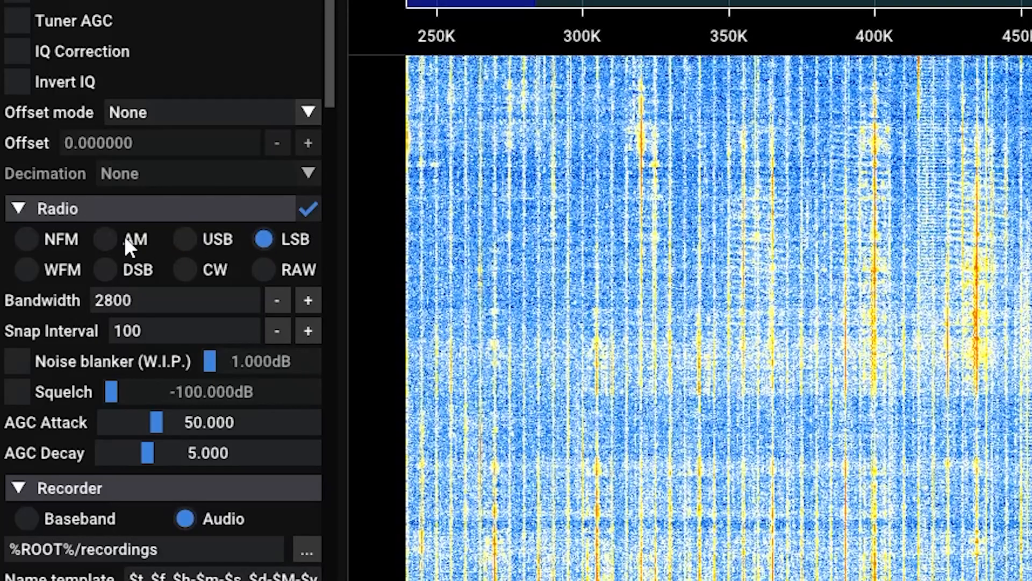
left_click(25, 240)
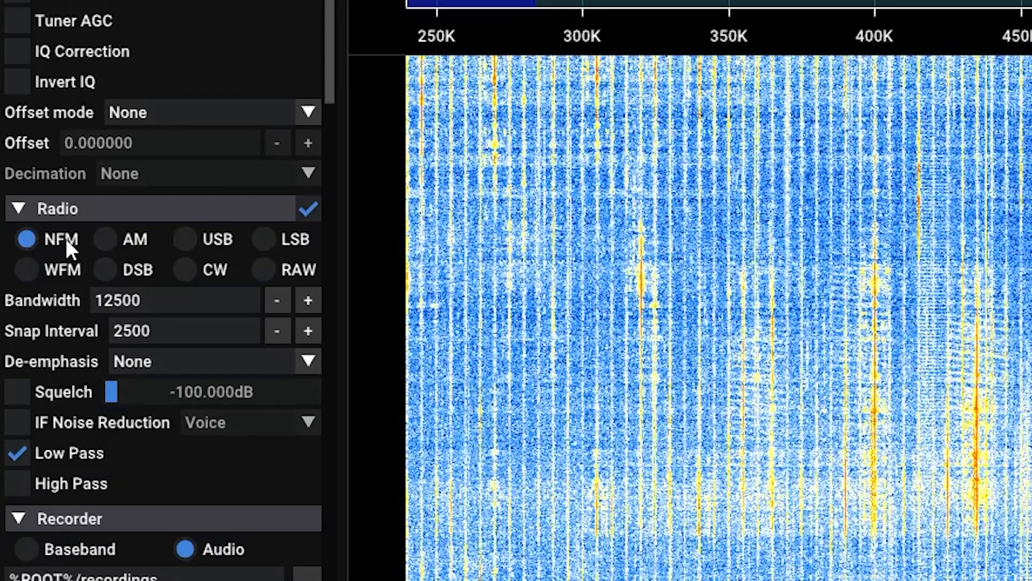
left_click(103, 269)
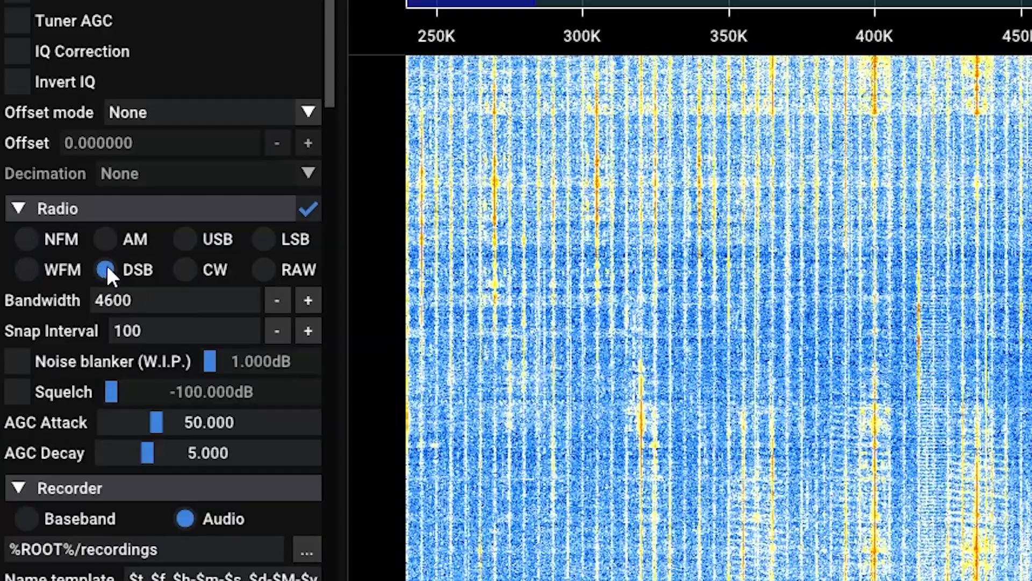
left_click(264, 269)
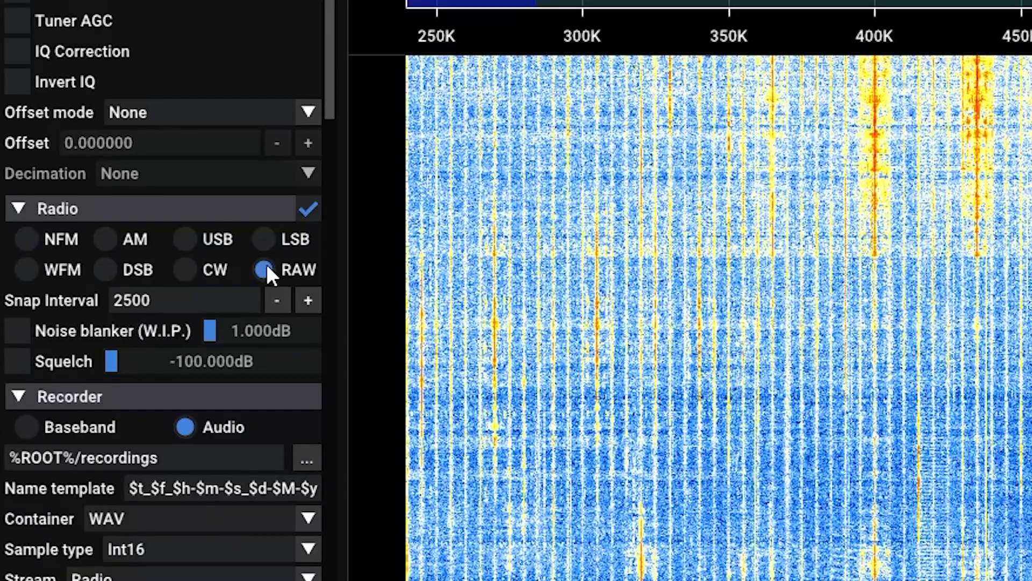
left_click(185, 239)
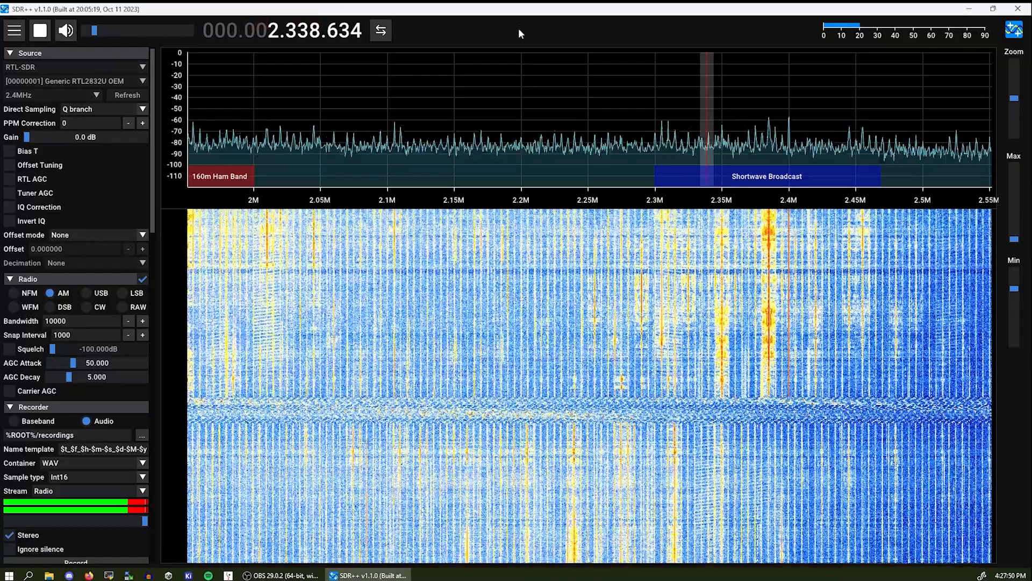
Step: Tune to 14.020 MHz in the 20m Ham Band, zoom in around it and switch to CW
scroll("up", 3)
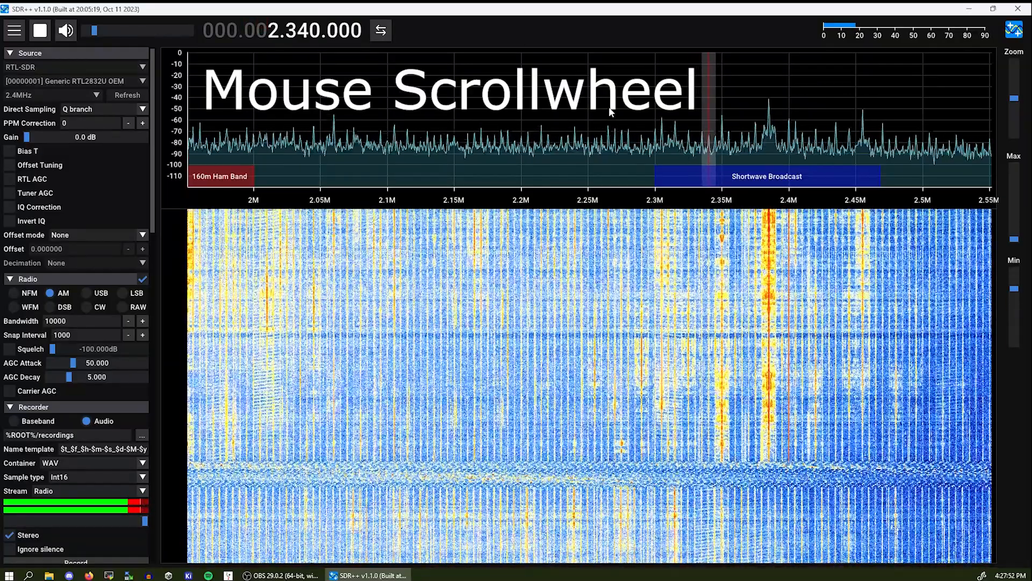
scroll("down", 3)
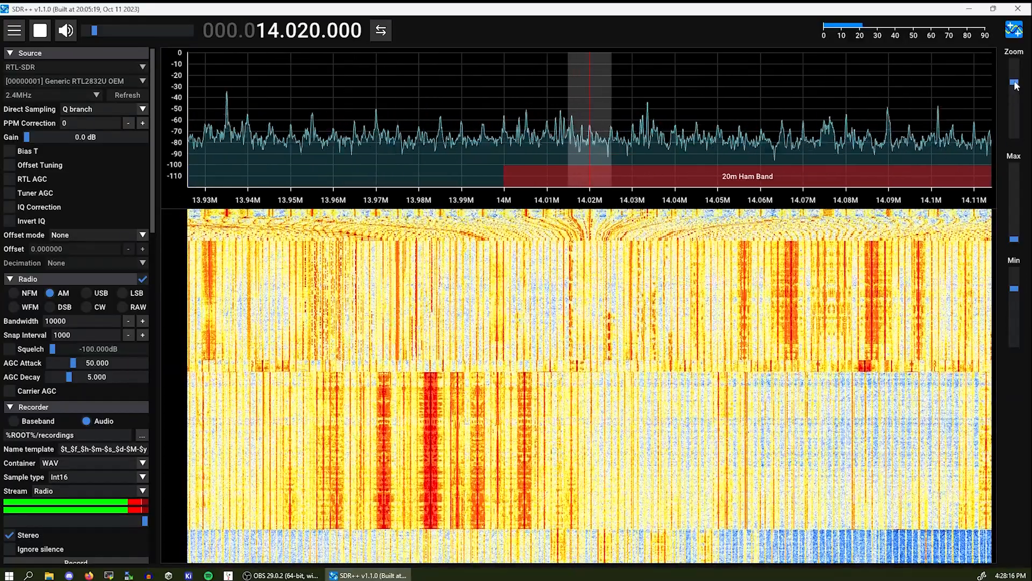
left_click_drag(1014, 78, 1014, 62)
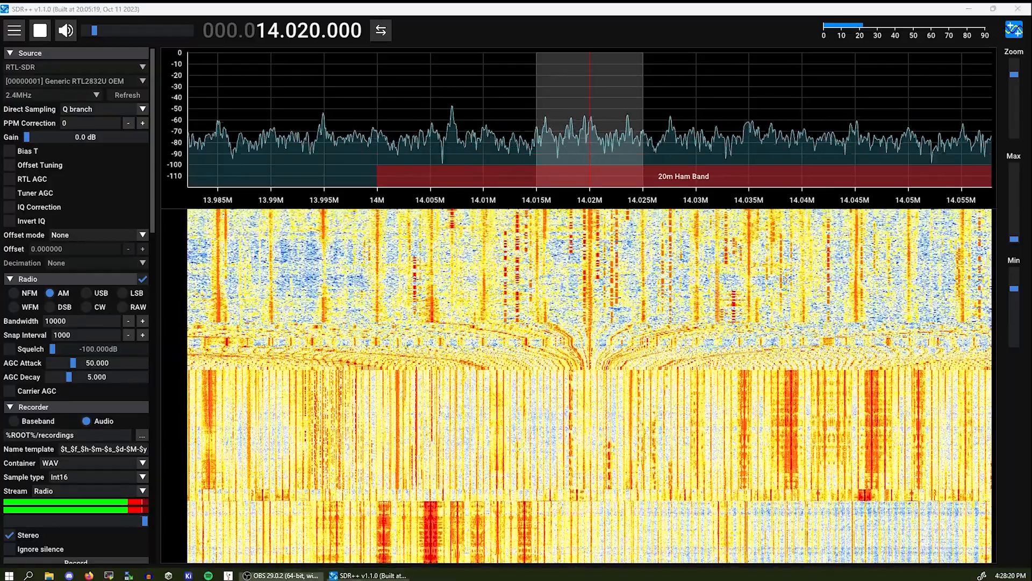
left_click(86, 307)
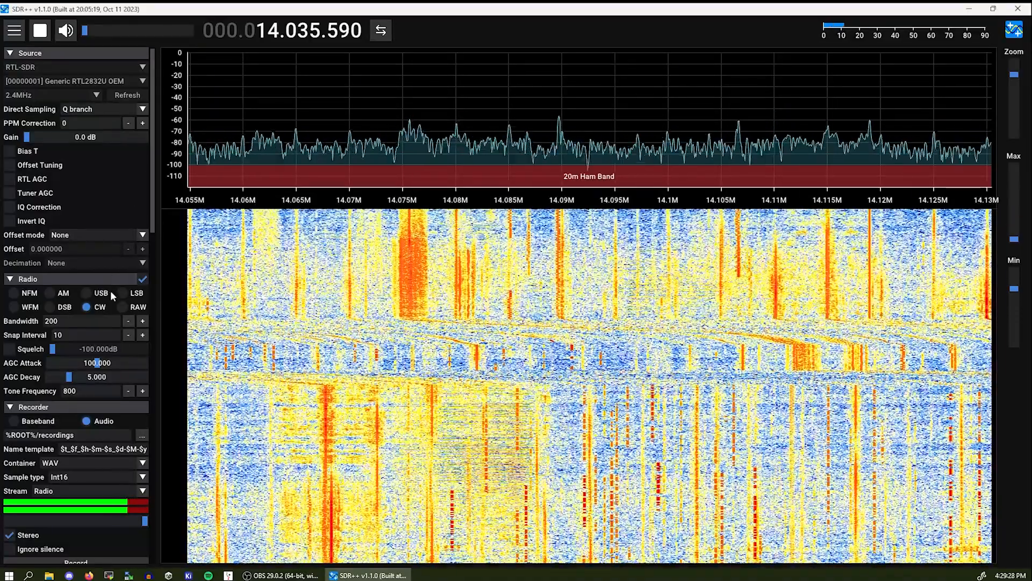
Step: Tune the VFO to 14.188.100 MHz in the 20m band demodulating USB at 3000 Hz bandwidth
left_click(86, 293)
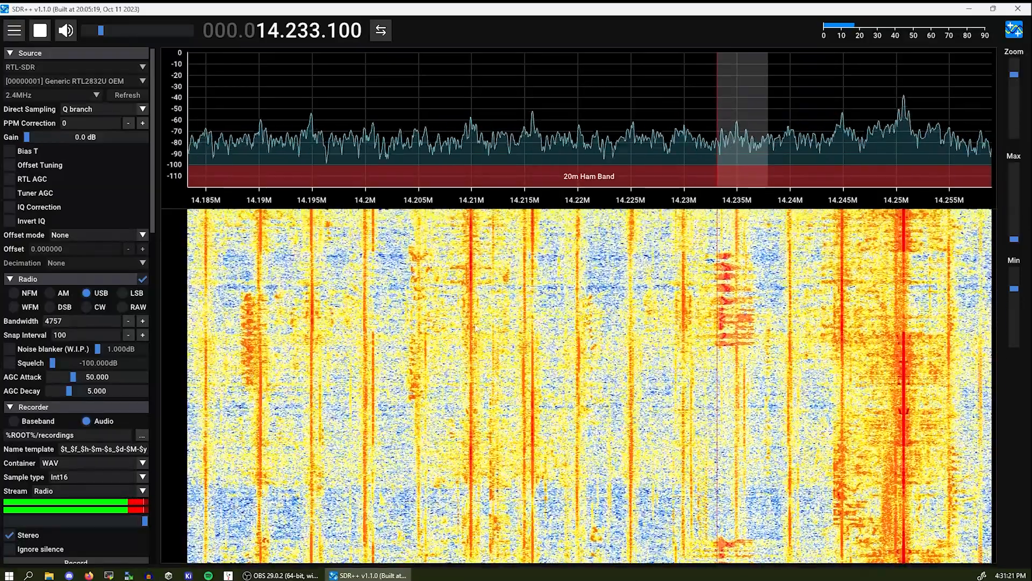
mouse_move(722, 99)
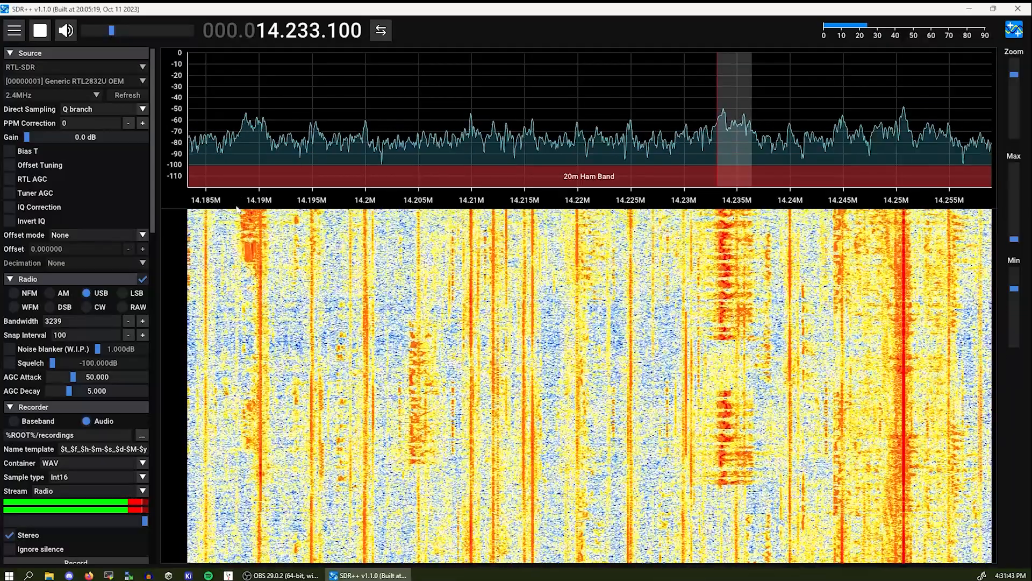
left_click(243, 134)
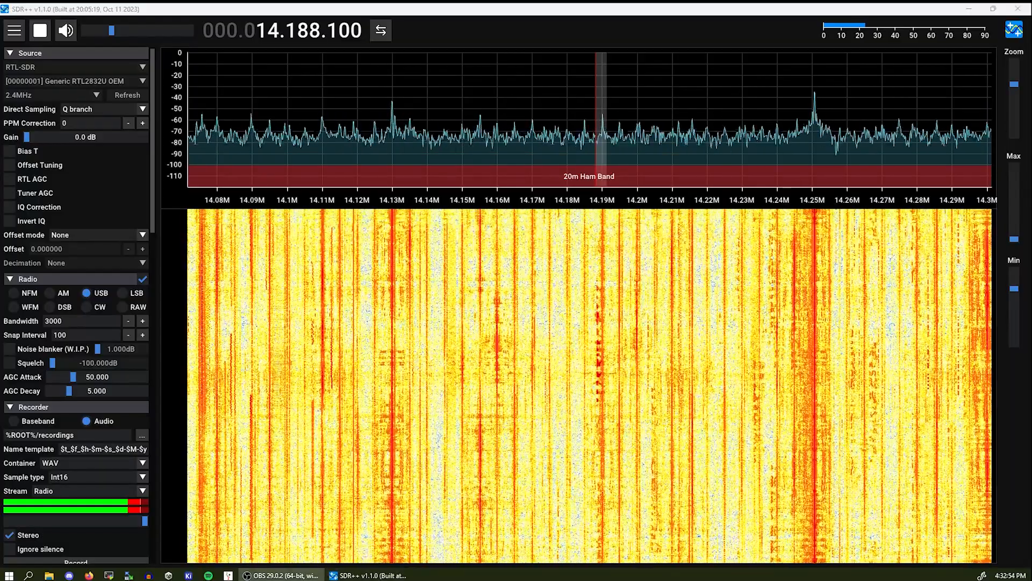
Step: Tune to 29.200 MHz in the 10m band and select AM with 10 kHz bandwidth
left_click(65, 31)
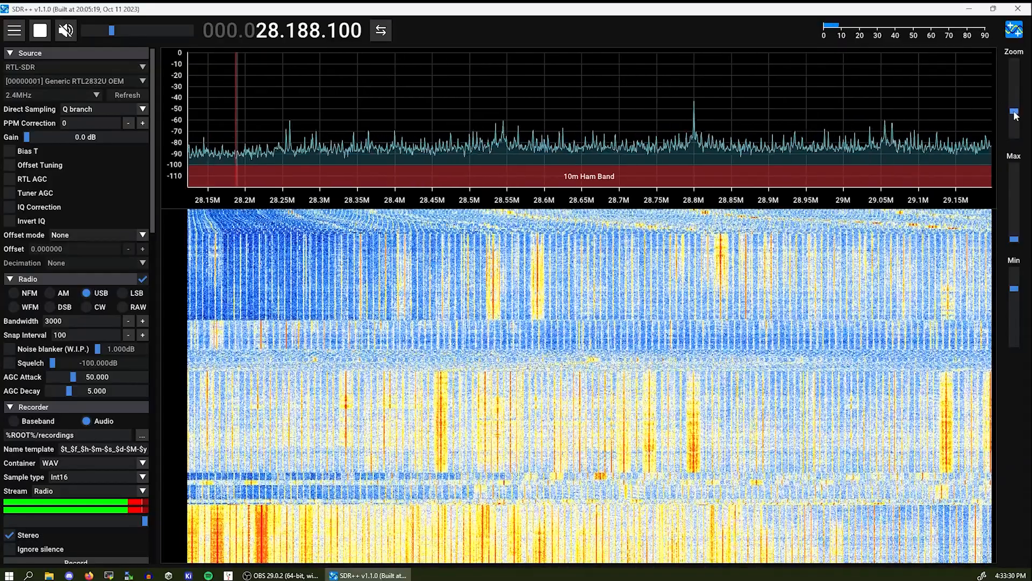
left_click(52, 292)
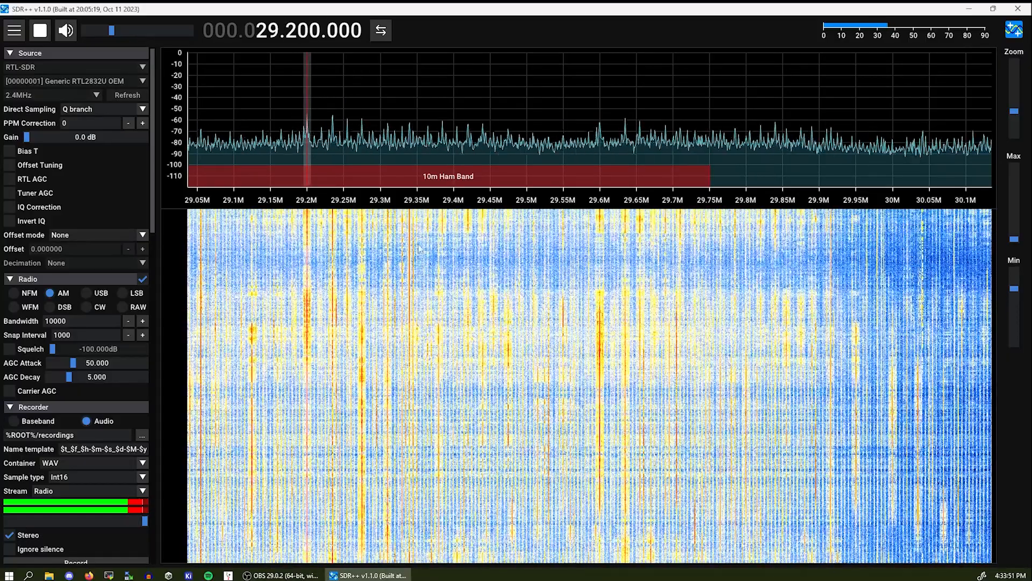
left_click(600, 134)
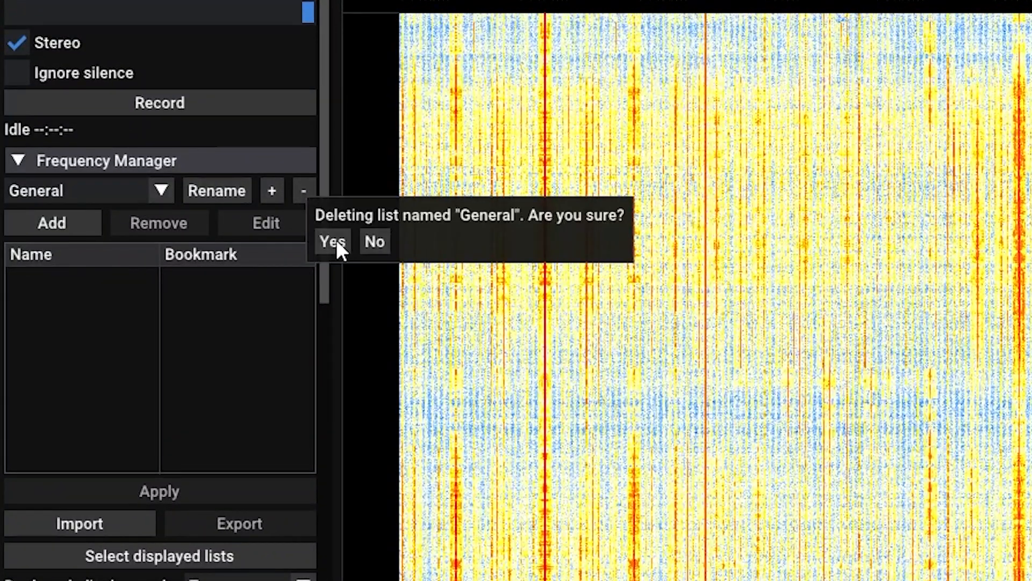
Step: Delete the General list and create a new bookmark list named 'Interesting AM stations'
left_click(331, 242)
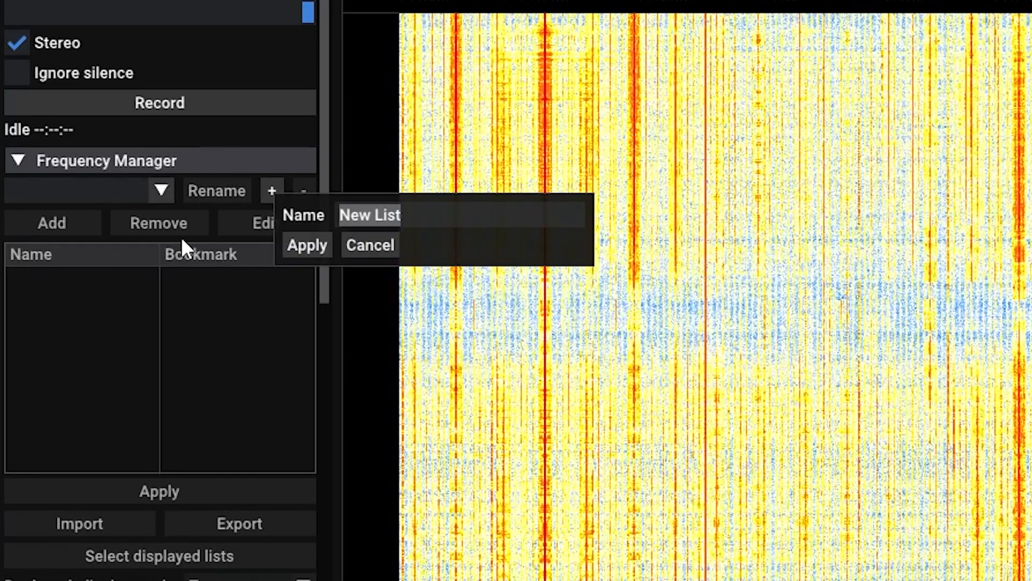
type("Interesting AM")
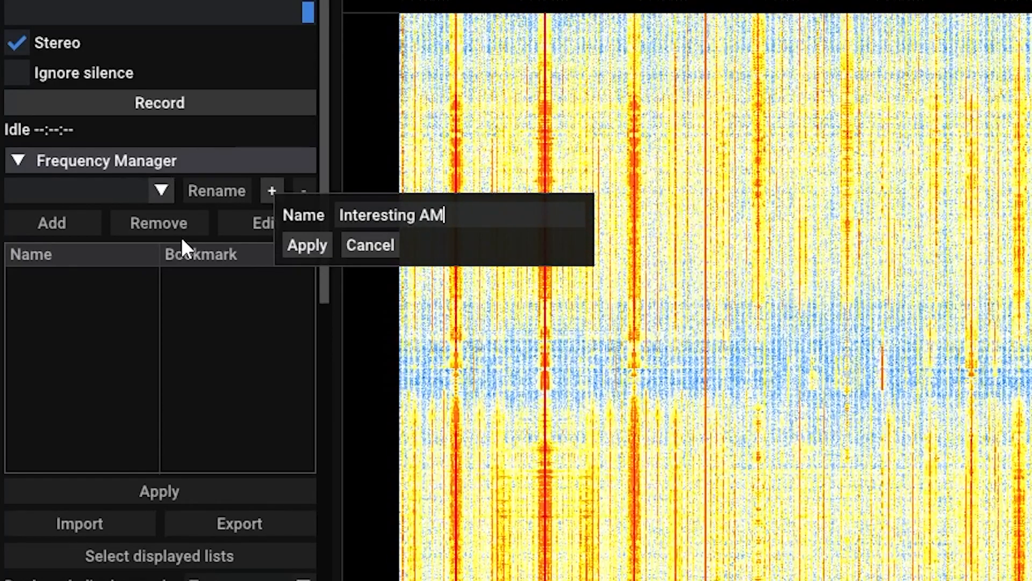
type("stations")
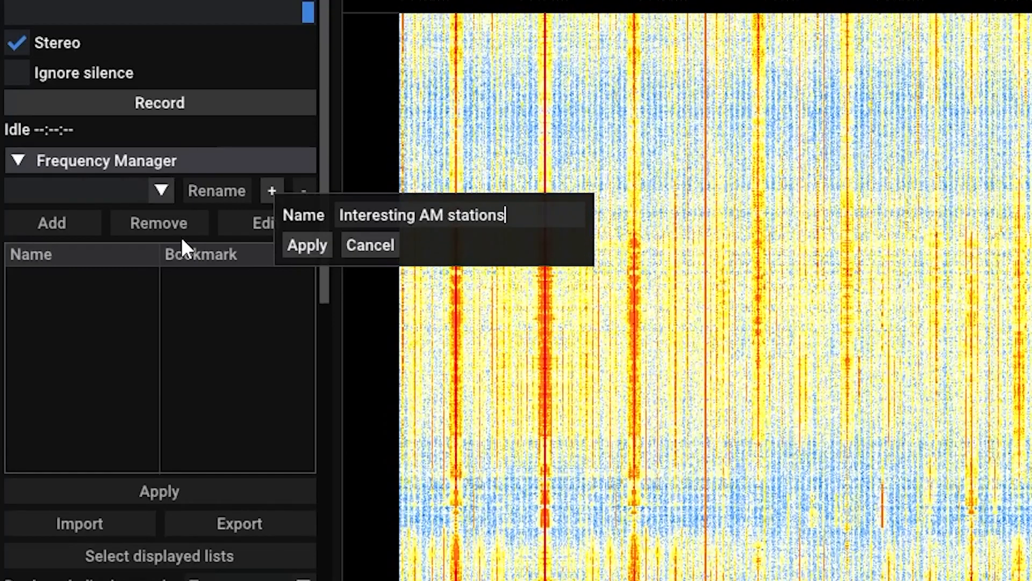
left_click(307, 245)
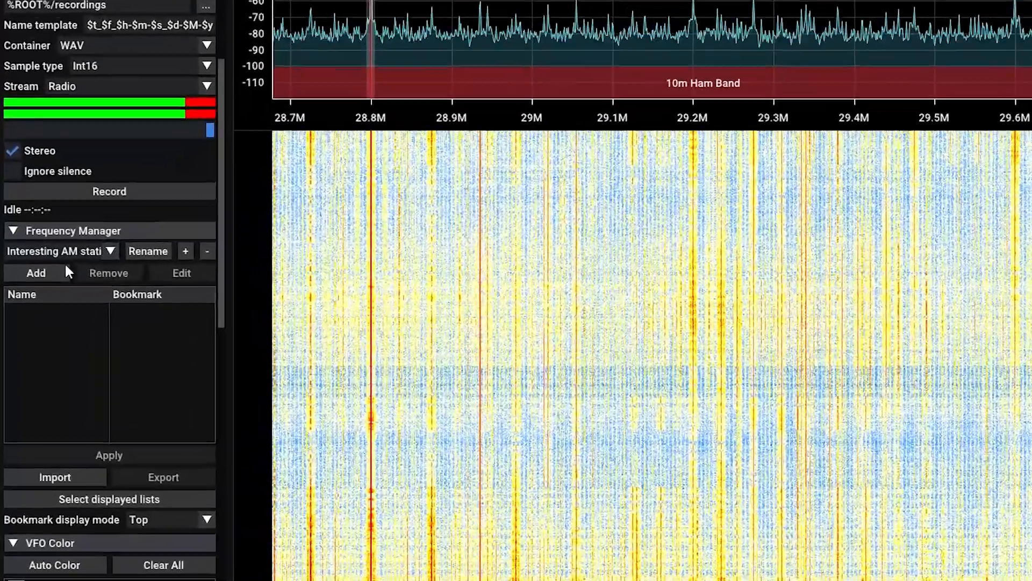
Step: Bookmark AM 1 at 28.799 MHz and AM2 at 29.598 MHz in Interesting AM stations
left_click(36, 273)
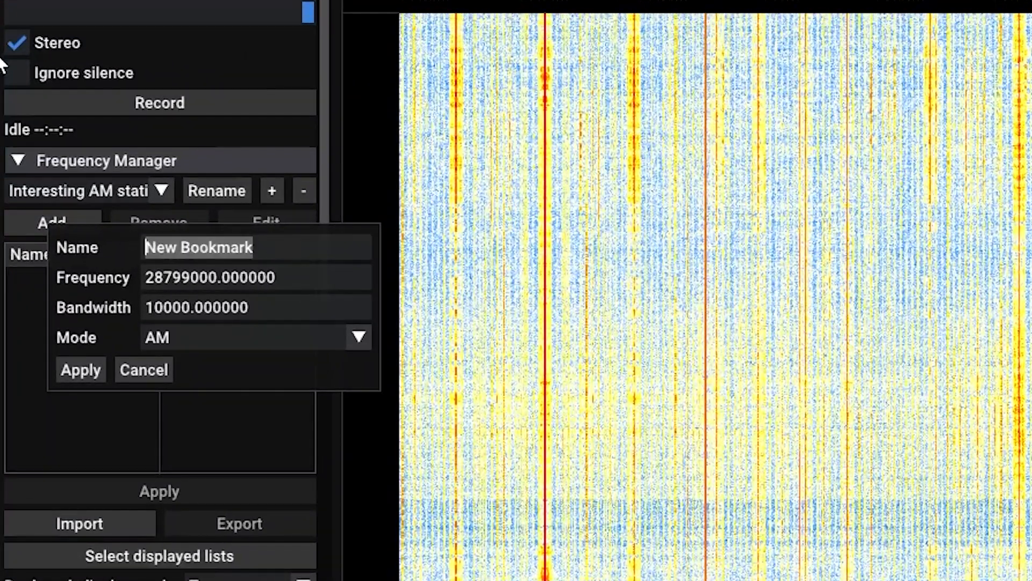
type("AM")
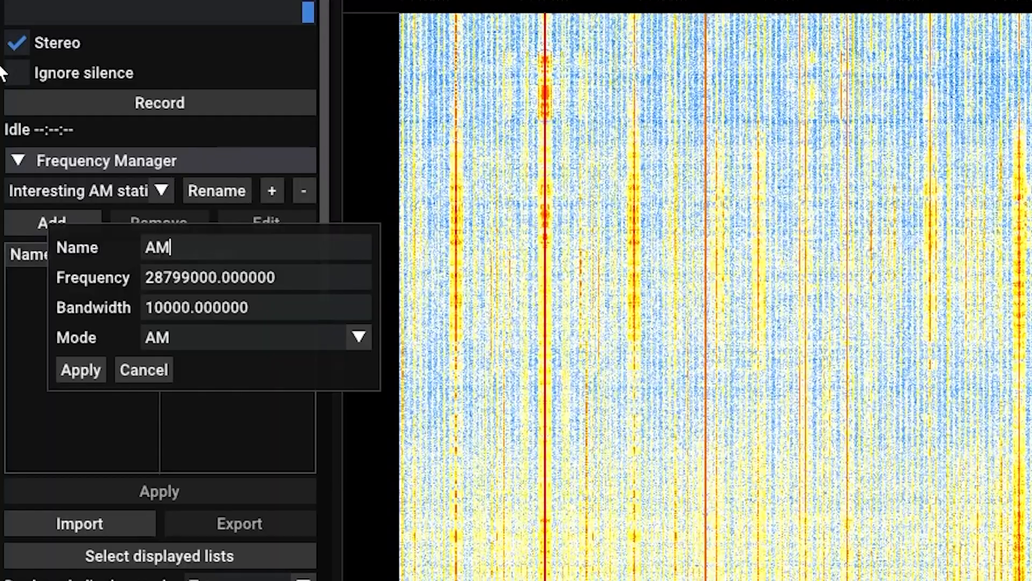
left_click(80, 370)
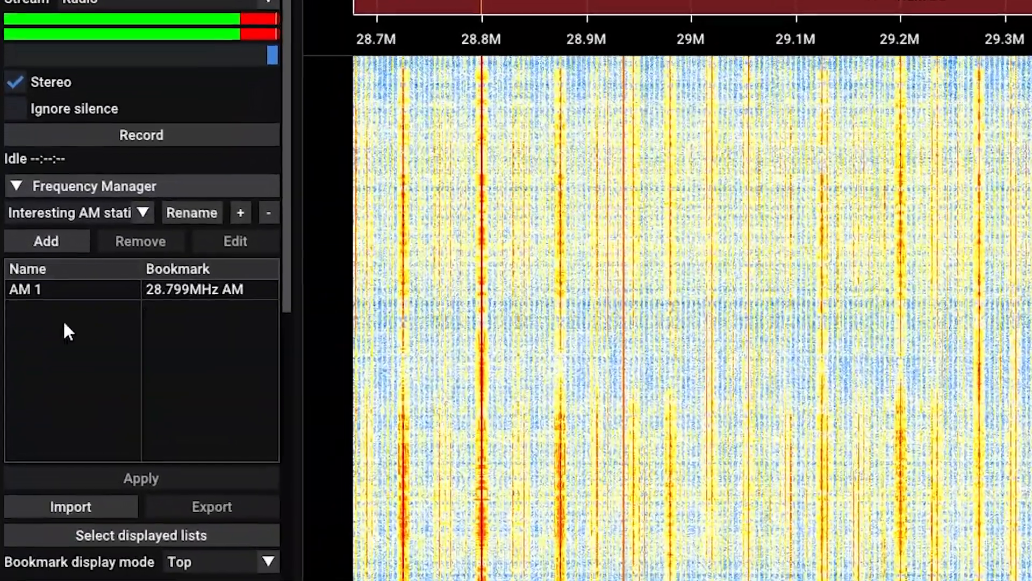
left_click(46, 241)
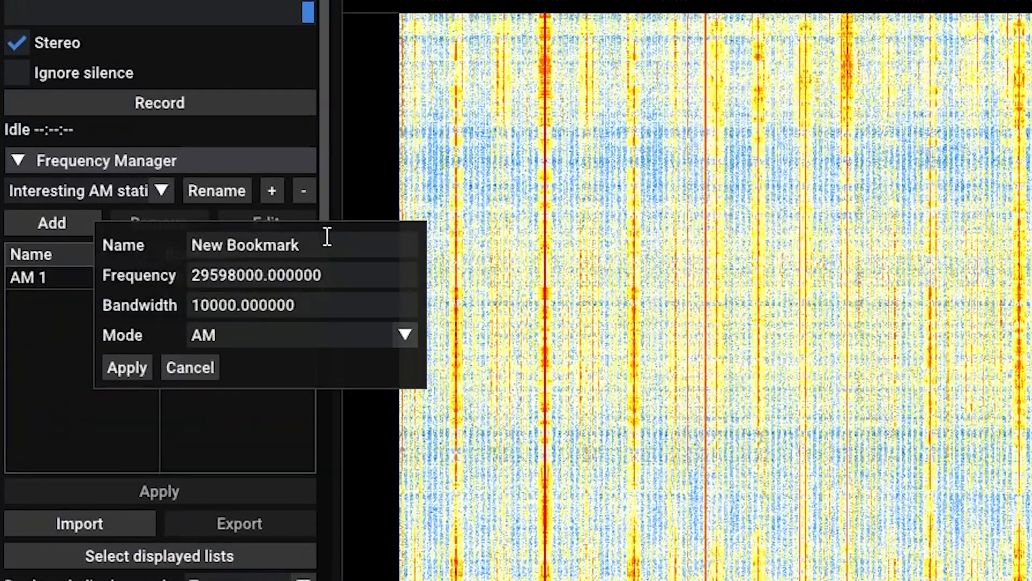
type("AM2")
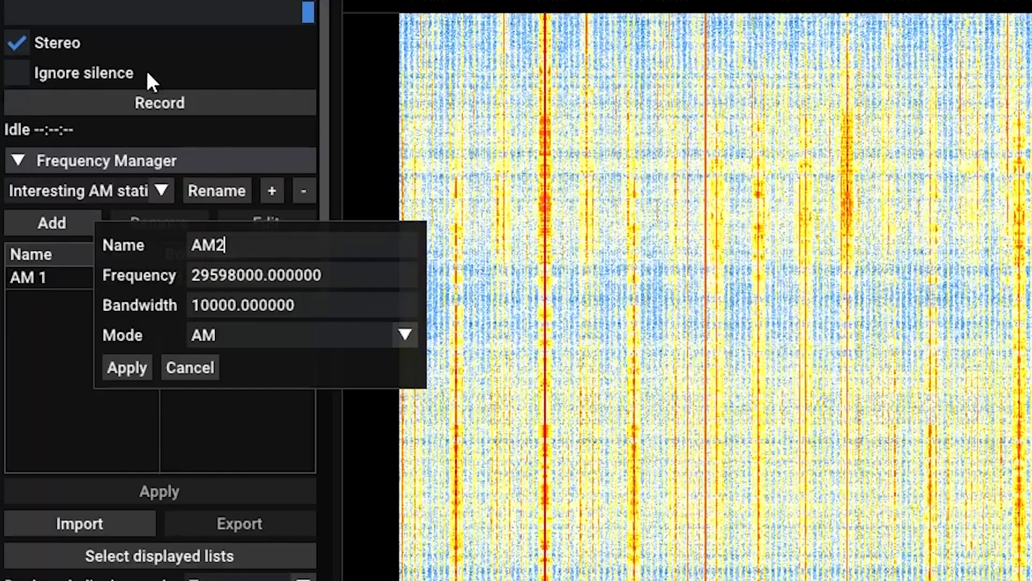
left_click(127, 368)
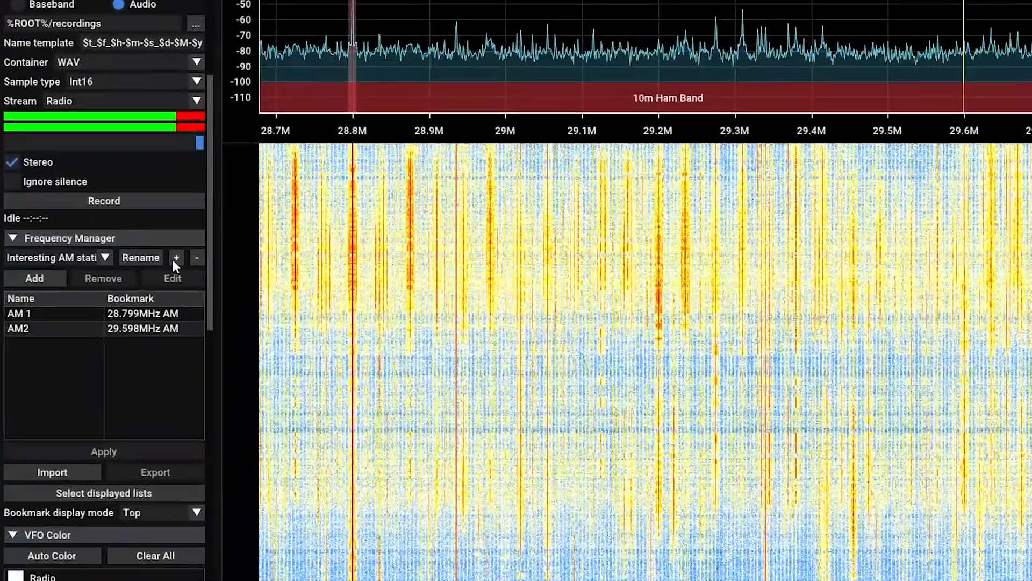
Step: Create a second bookmark list named 'DigiModes'
left_click(177, 258)
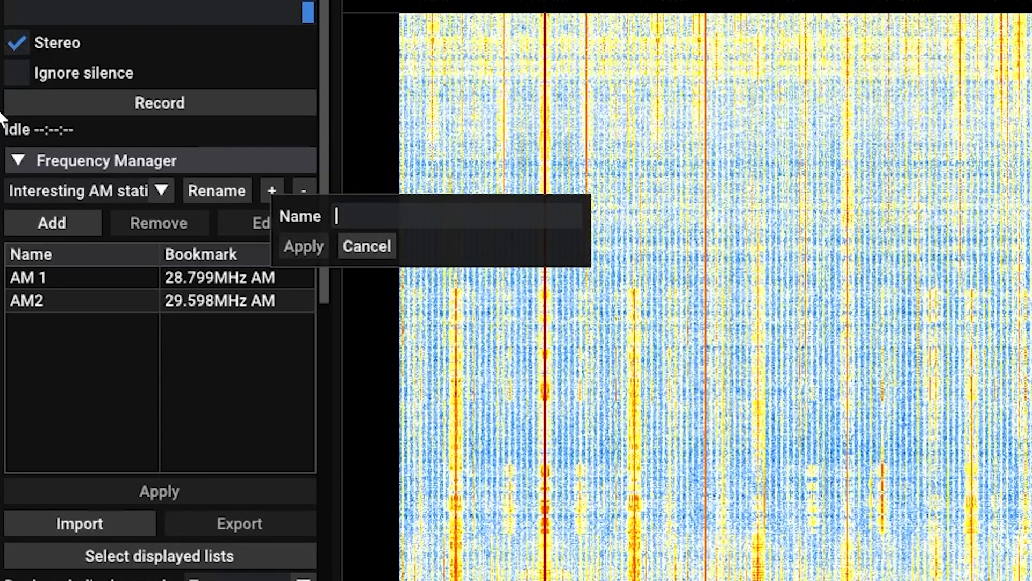
type("DigiModes")
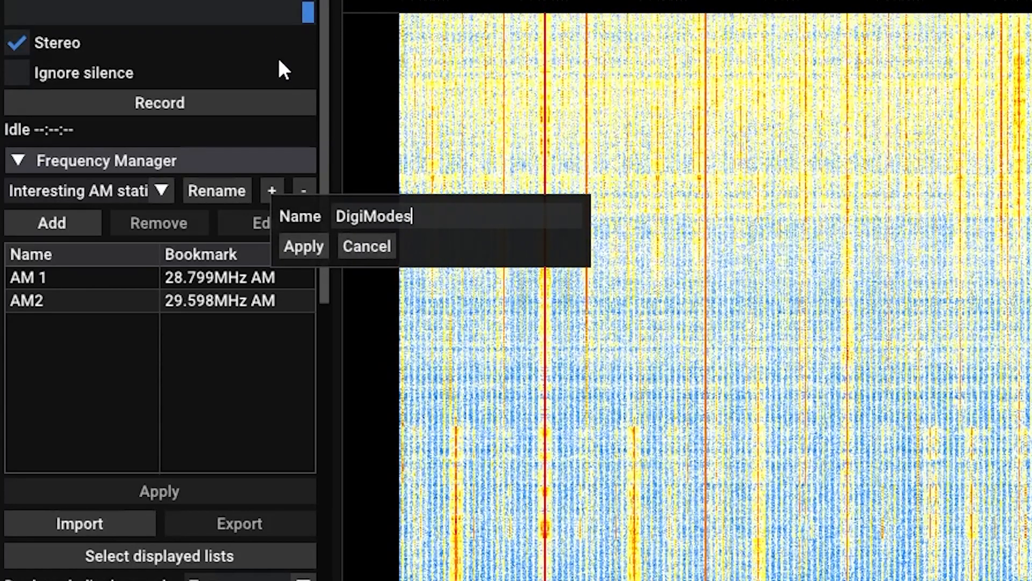
left_click(304, 246)
type("SSTV")
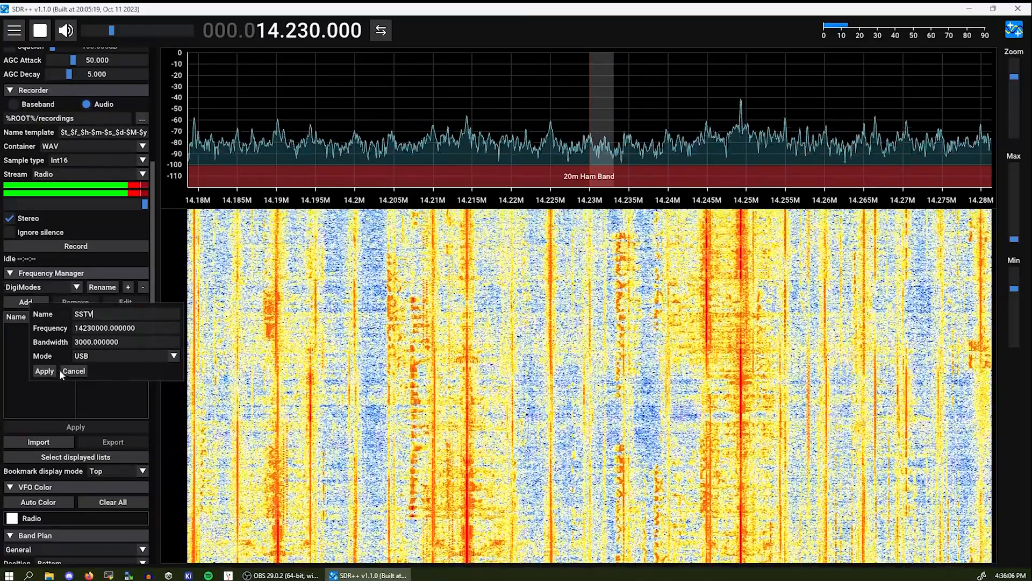
Step: Save the SSTV bookmark at 14.23 MHz USB and tune toward 14.074 MHz in DigiModes
left_click(44, 370)
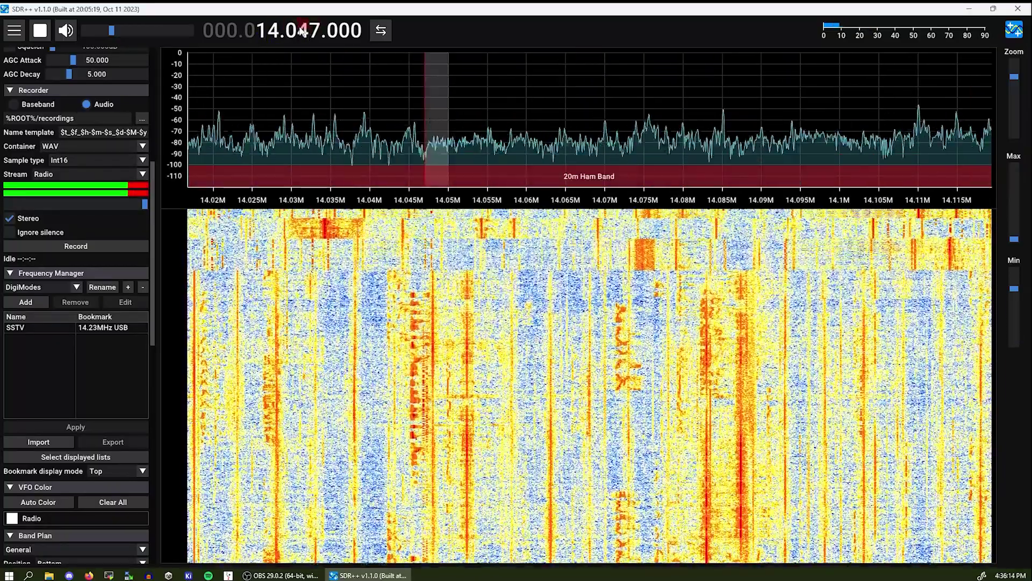
left_click(308, 30)
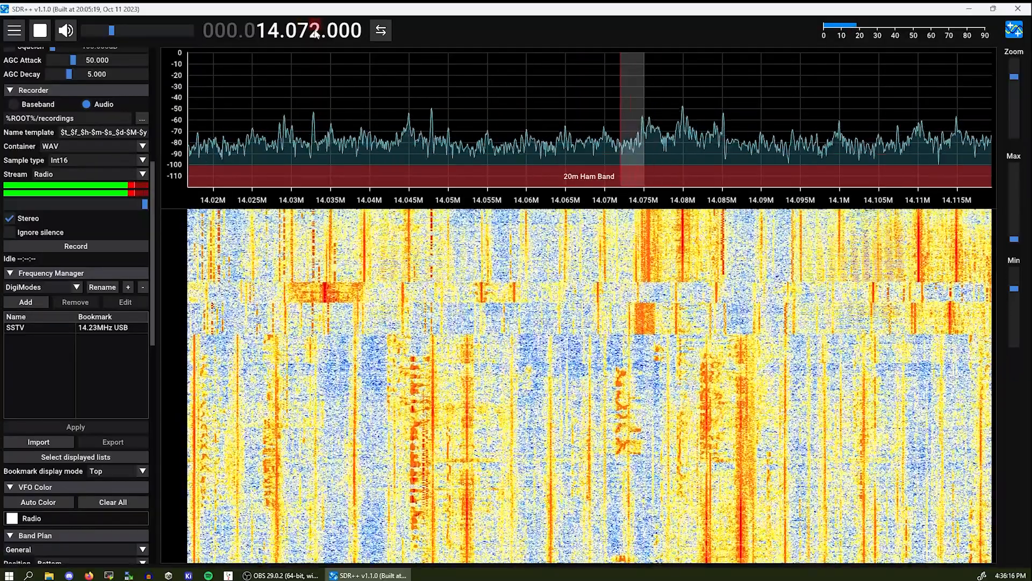
left_click(38, 286)
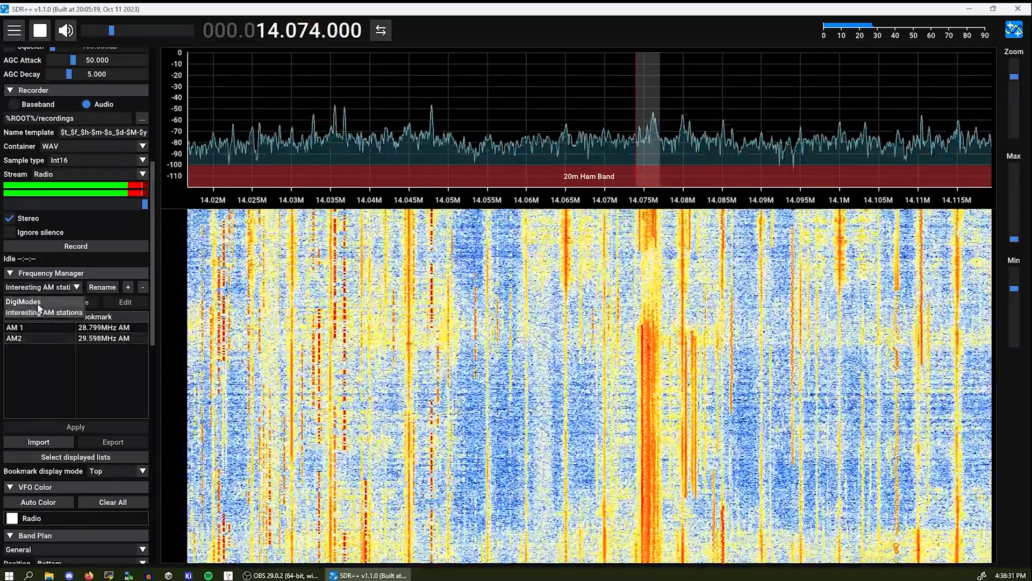
left_click(22, 301)
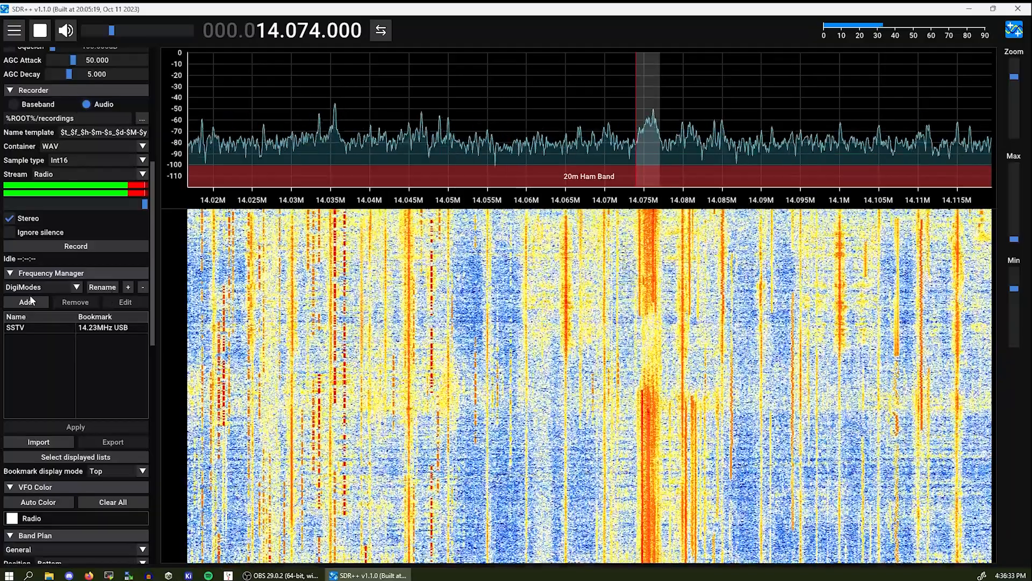
Step: Bookmark 'FT8 on 20M' at 14.074 MHz USB in the DigiModes list
left_click(26, 301)
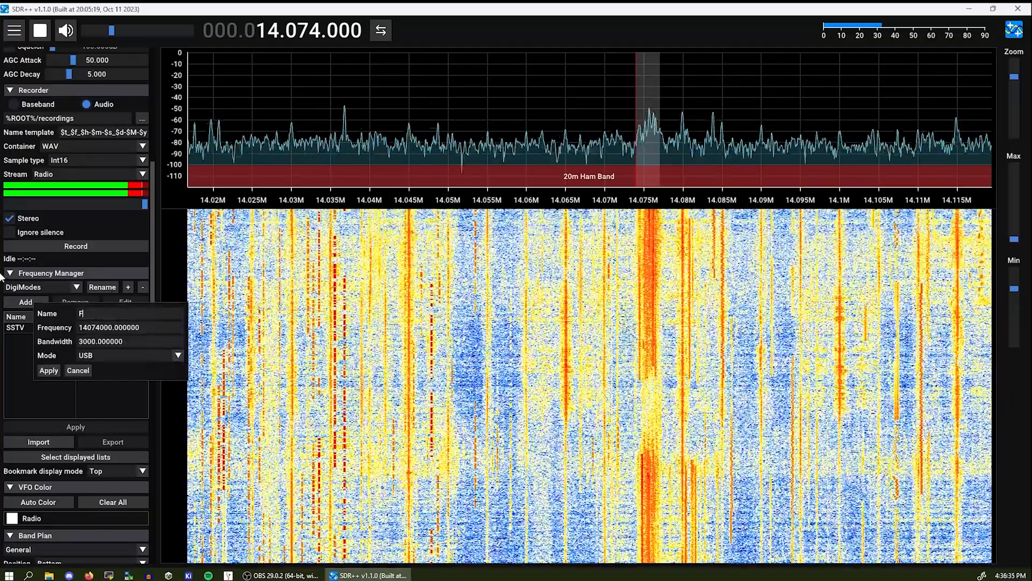
type("T8 on 20M")
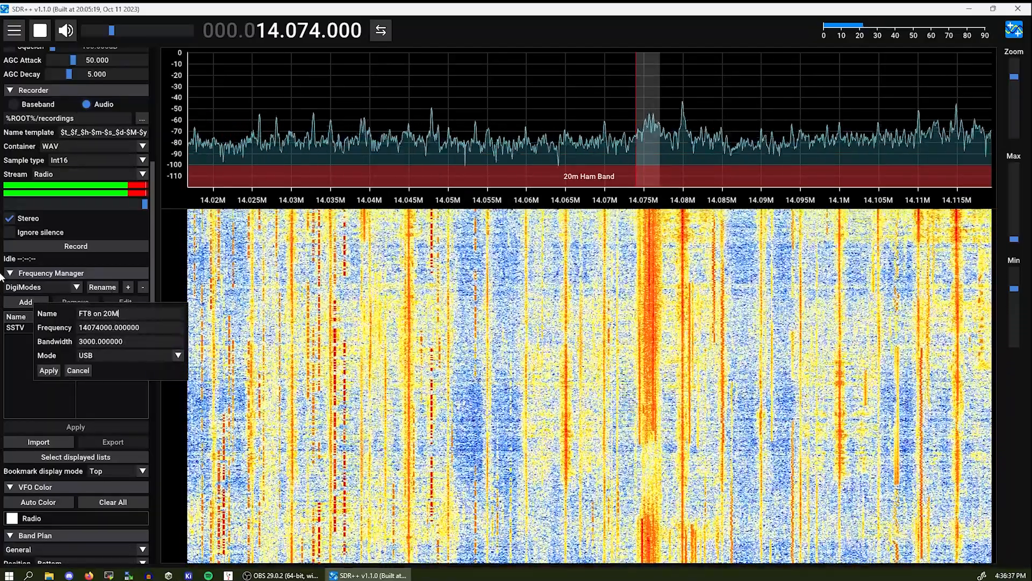
left_click(47, 370)
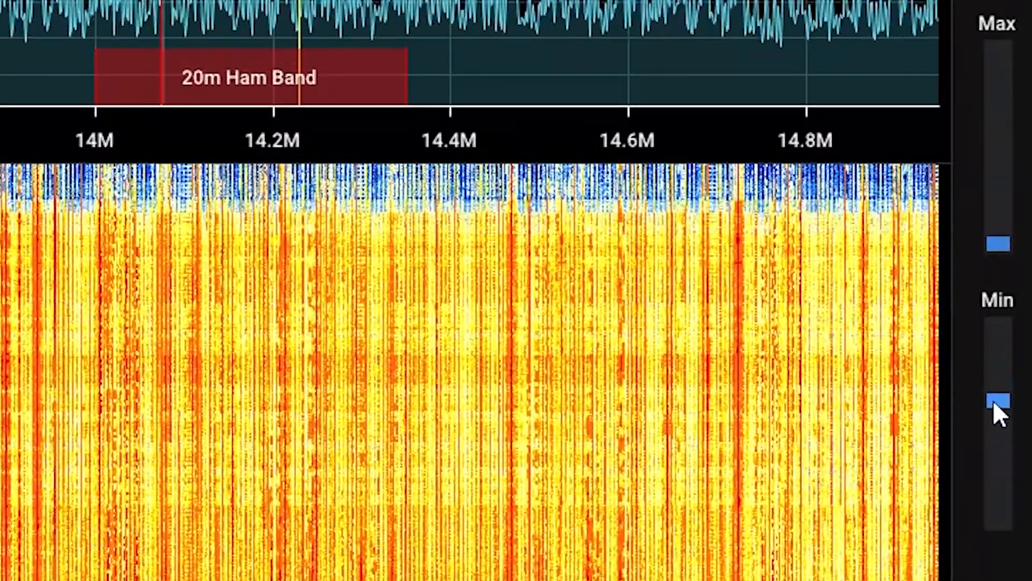
Step: Adjust the waterfall's minimum display level to brighten the wide span above 14 MHz
left_click_drag(996, 401, 996, 397)
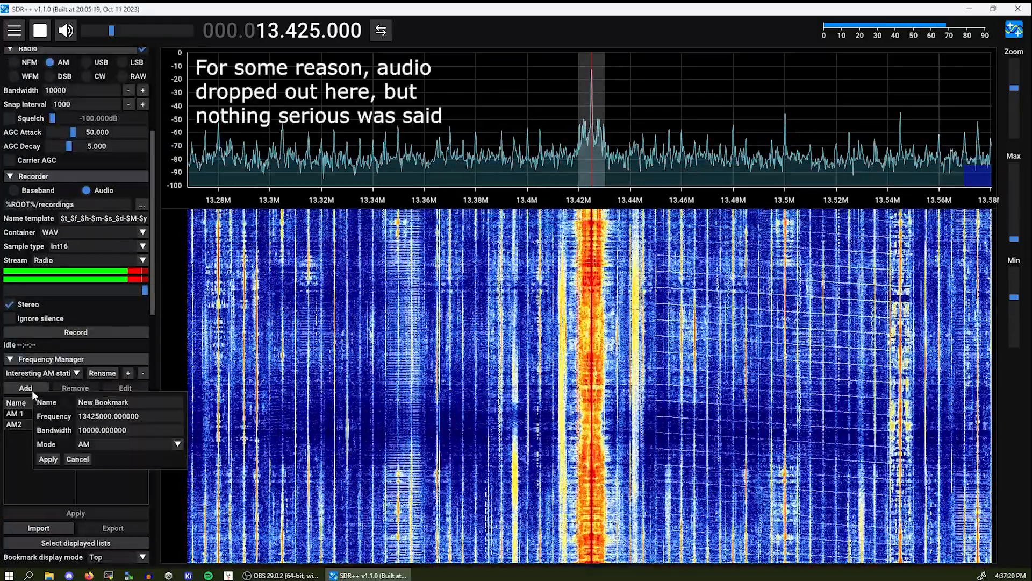
Step: Bookmark AM 3 at 13.425 MHz AM, then jump to it via its spectrum label
type("AM")
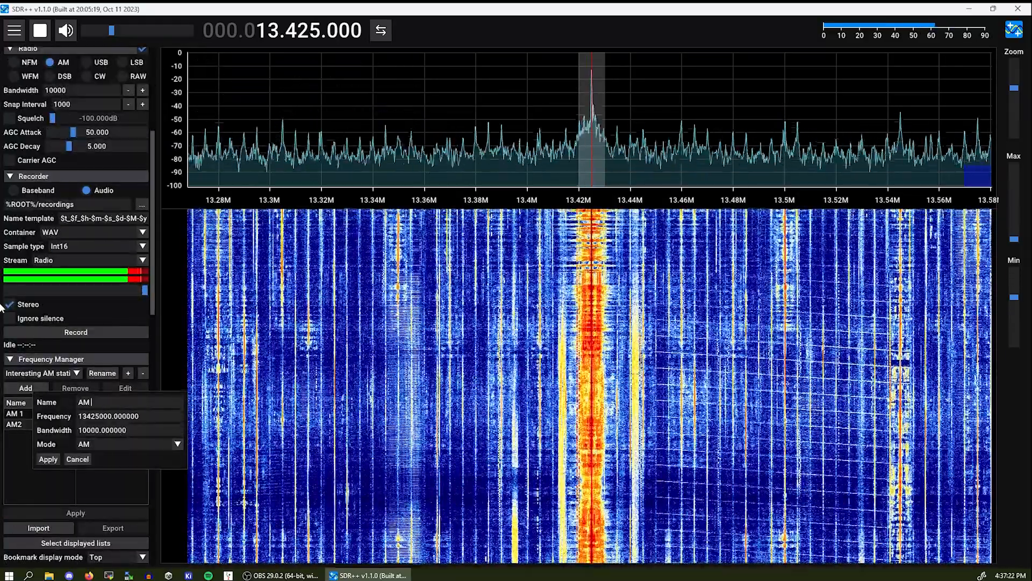
left_click(47, 458)
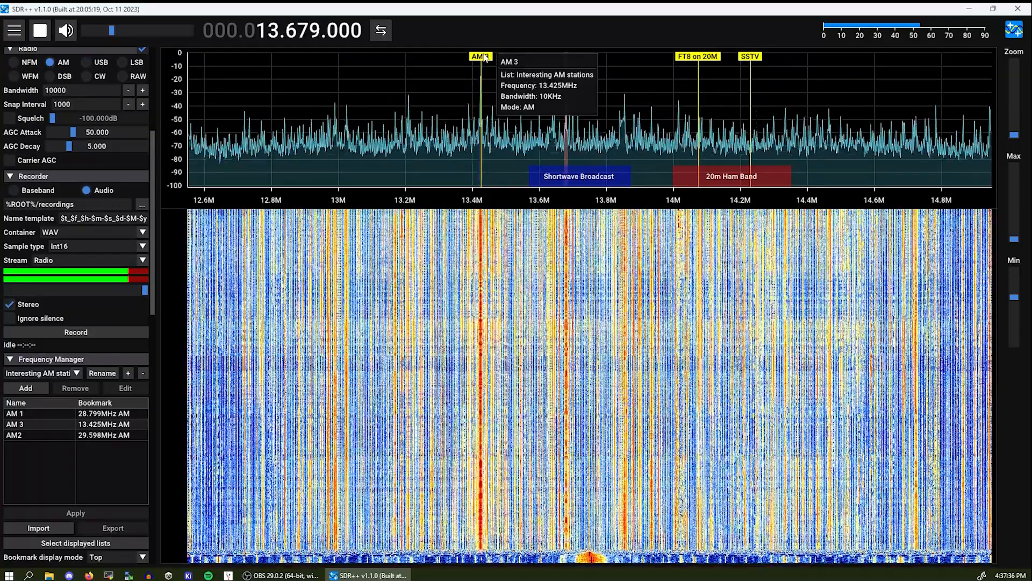
left_click(750, 57)
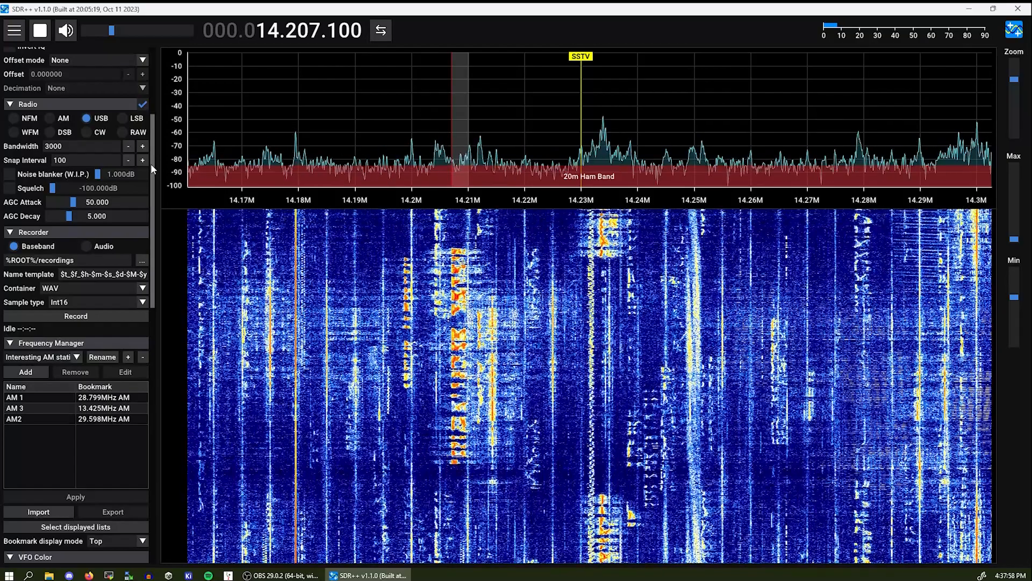
Step: Switch the source to File, back to RTL-SDR, and restart the receiver
left_click(43, 30)
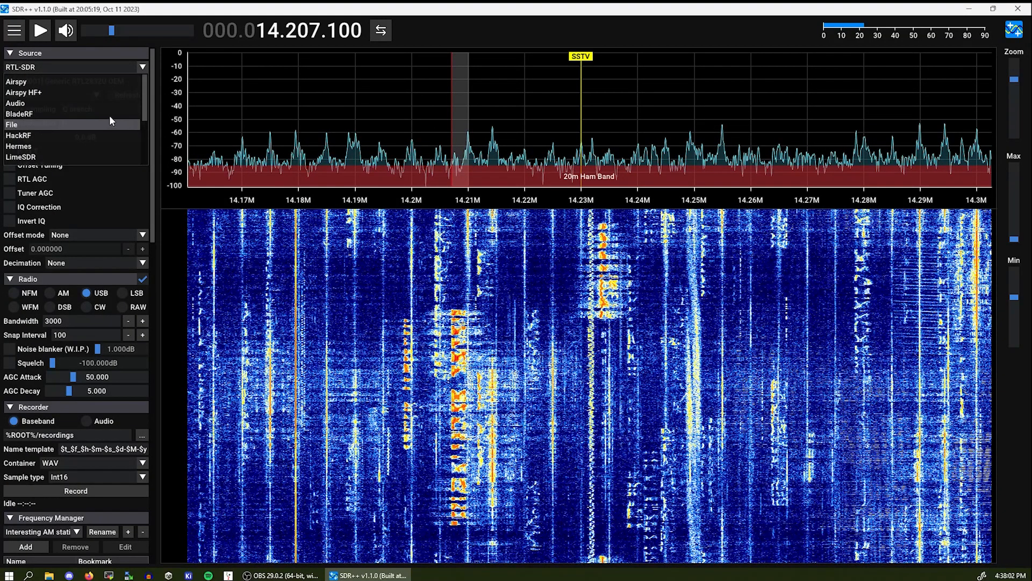
left_click(22, 124)
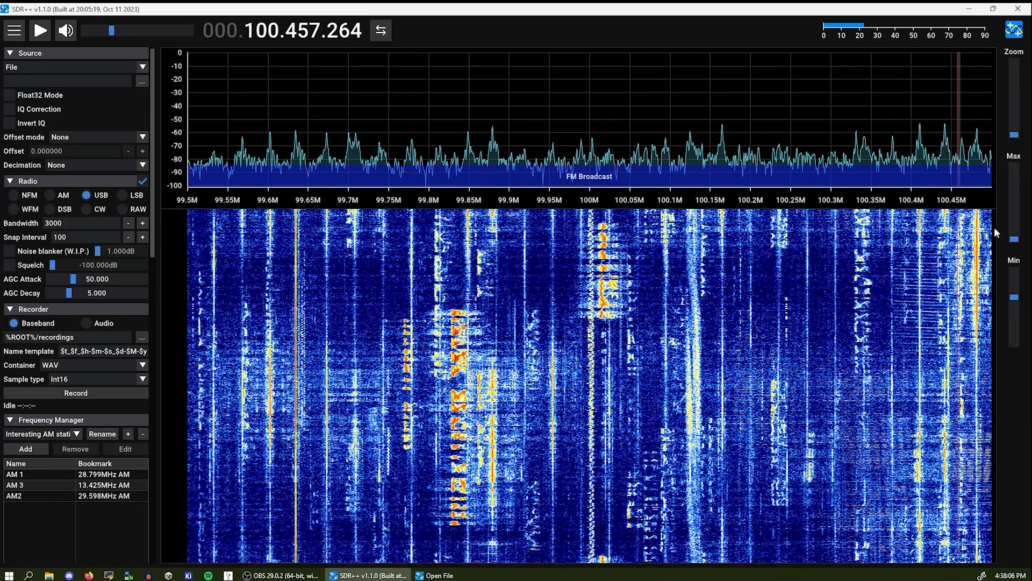
left_click(142, 81)
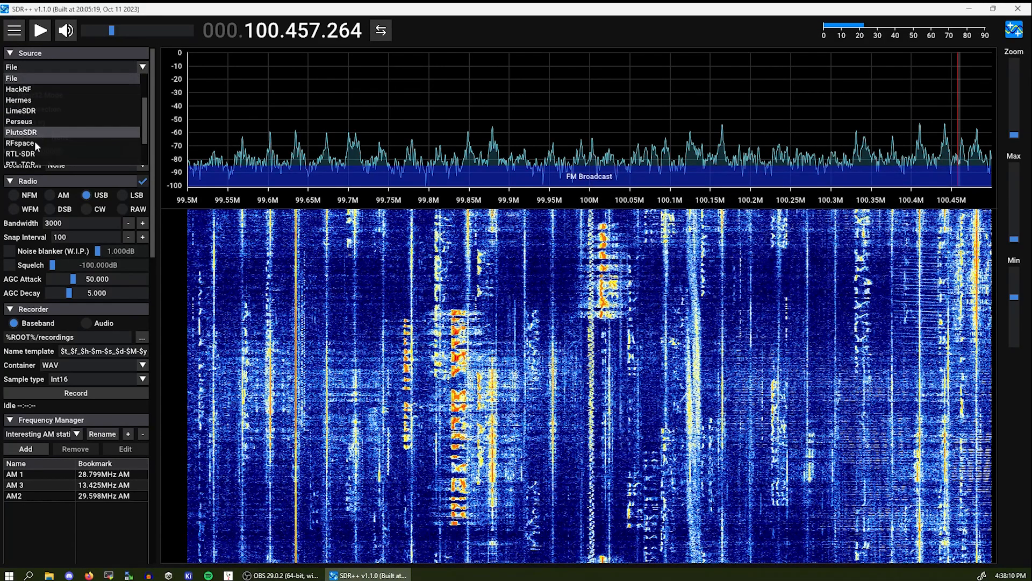
left_click(18, 155)
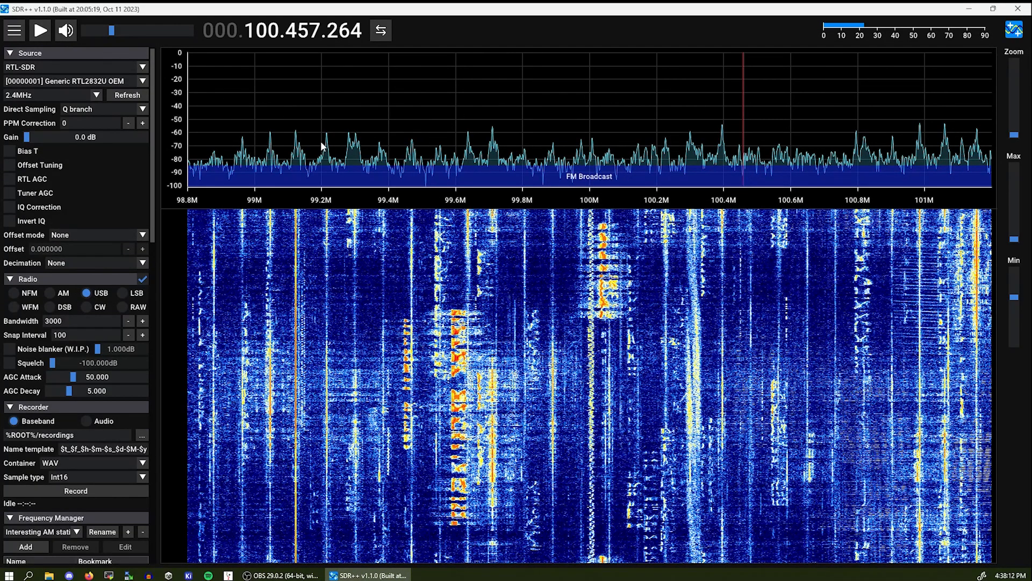
left_click(39, 29)
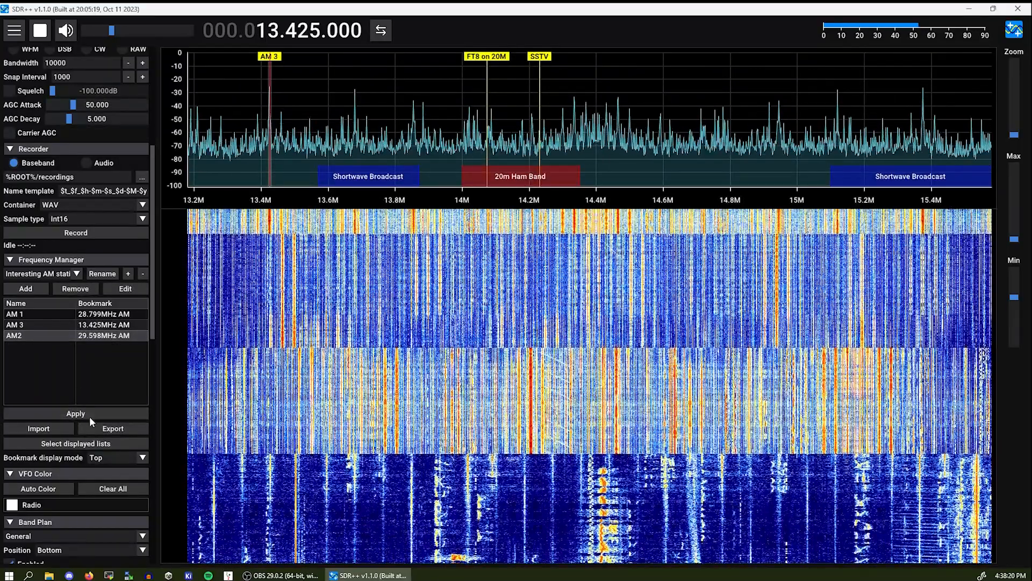
Step: Rename the AM2 bookmark to 'AM 2' in the Frequency Manager
left_click(125, 288)
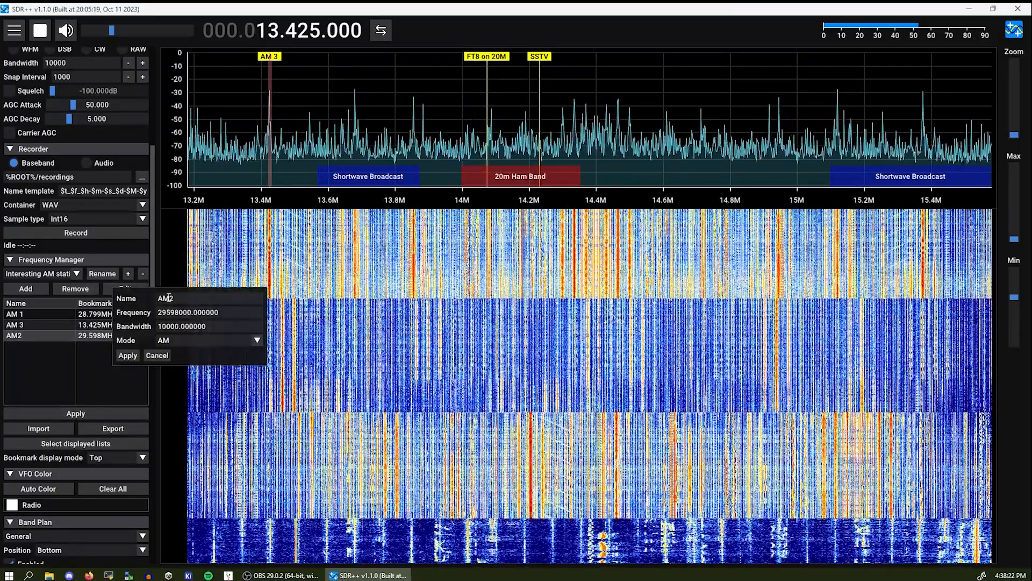
left_click(127, 355)
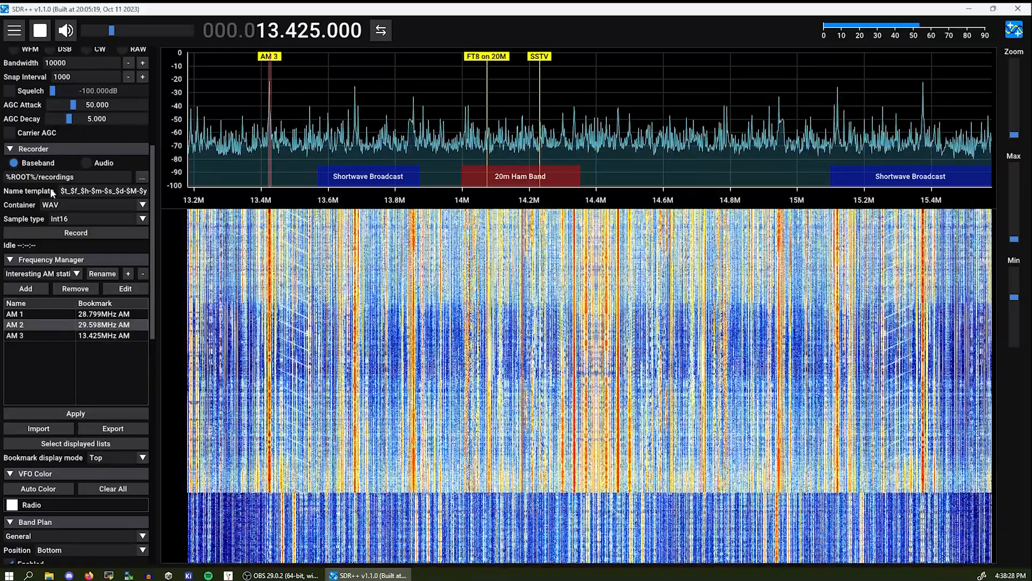
Step: Record a short audio clip of the 13.425 MHz AM station and stop it
left_click(86, 164)
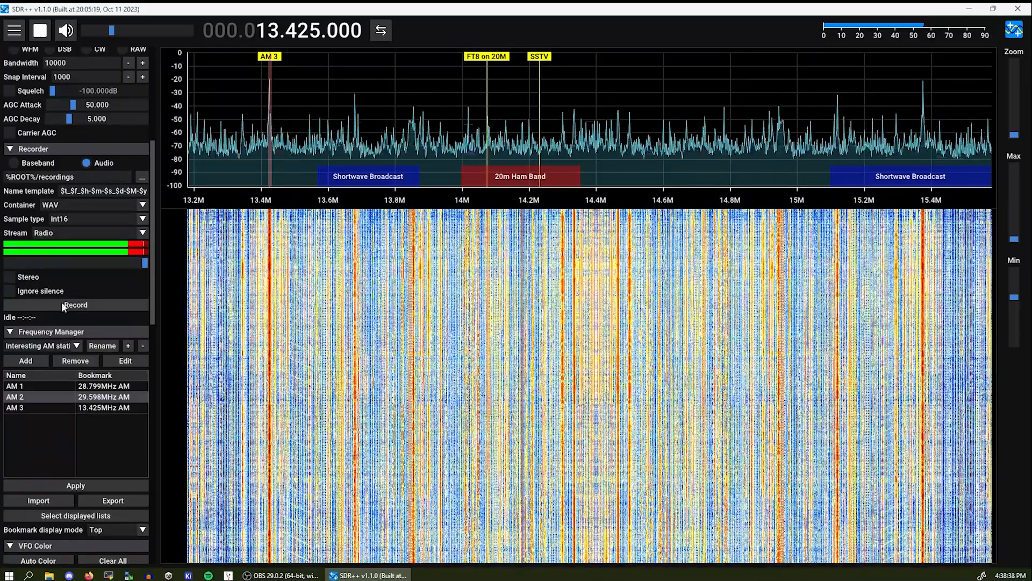
left_click(75, 306)
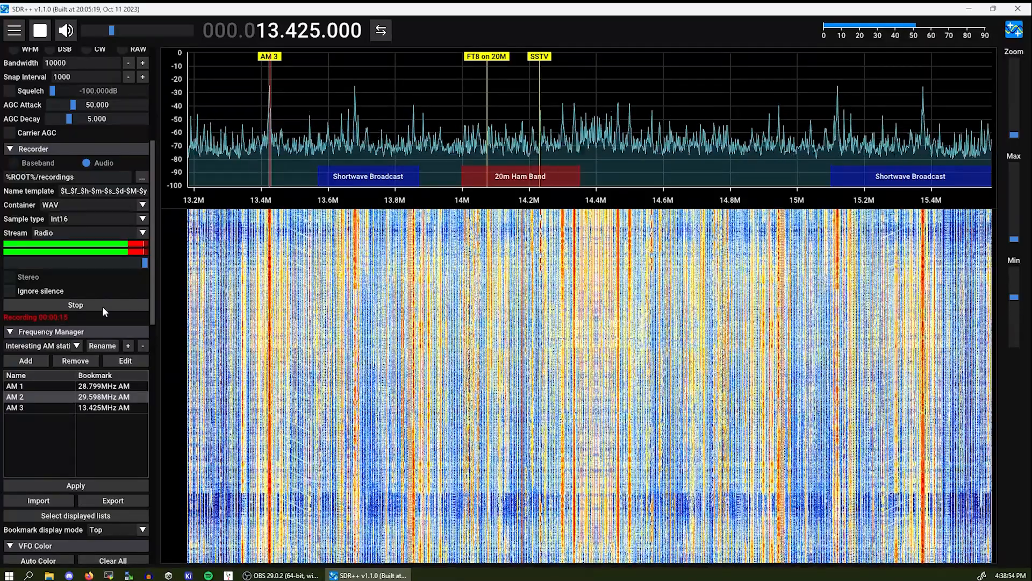
left_click(75, 304)
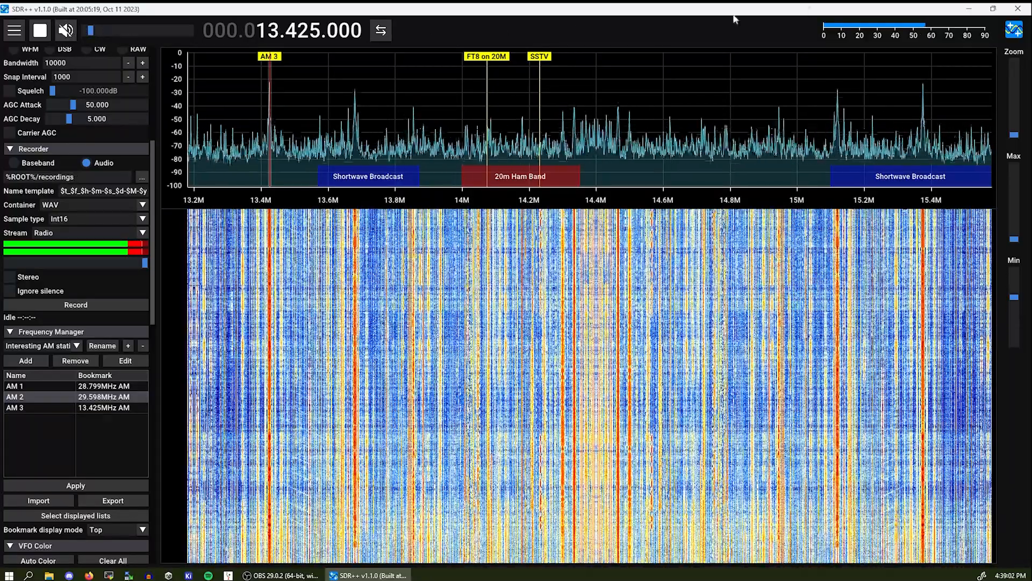
left_click(968, 8)
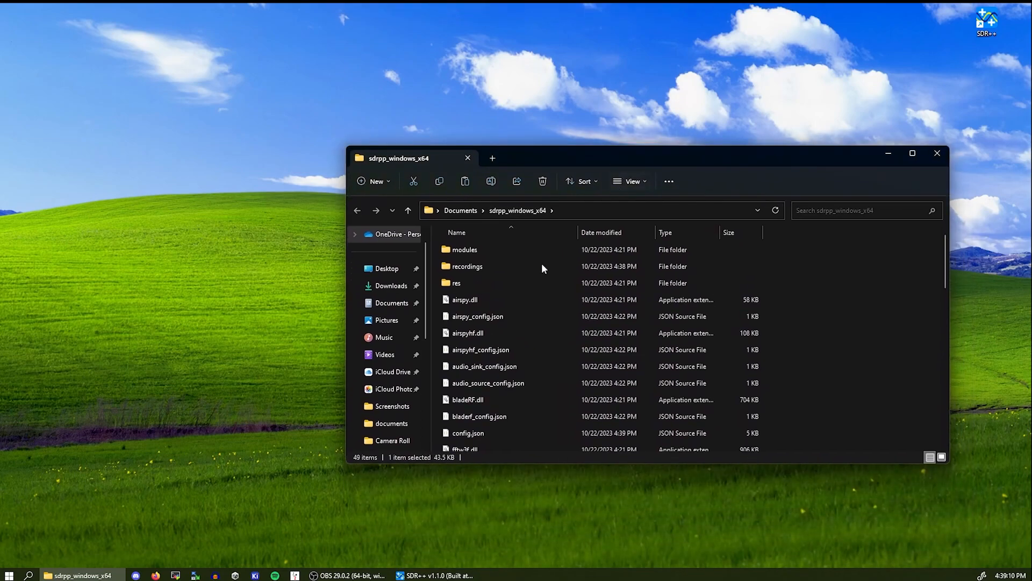
Step: Play audio_13425000Hz_16-38-38_22-10-2023.wav from the recordings folder in VLC, then return to SDR++
double_click(467, 267)
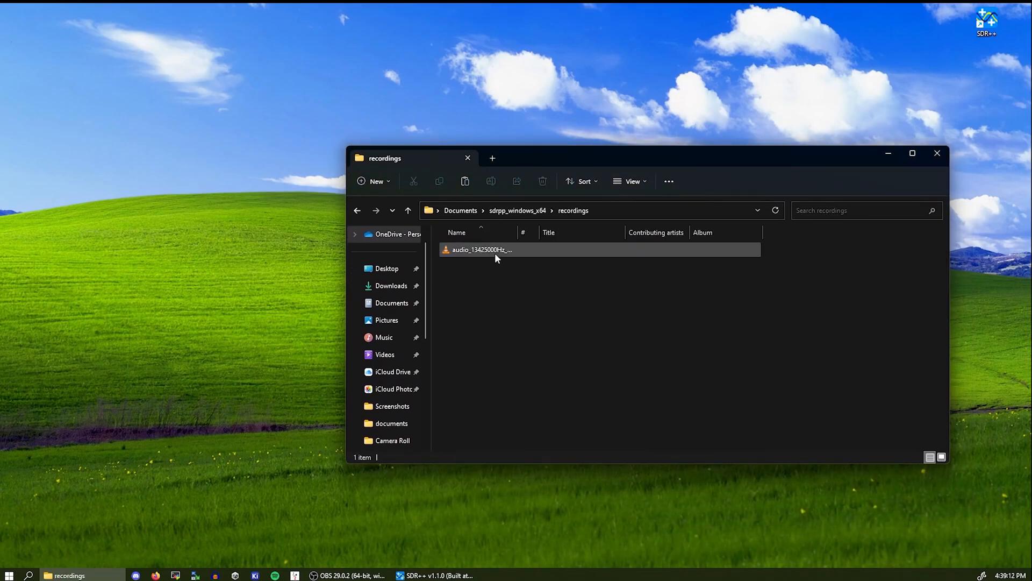
double_click(482, 249)
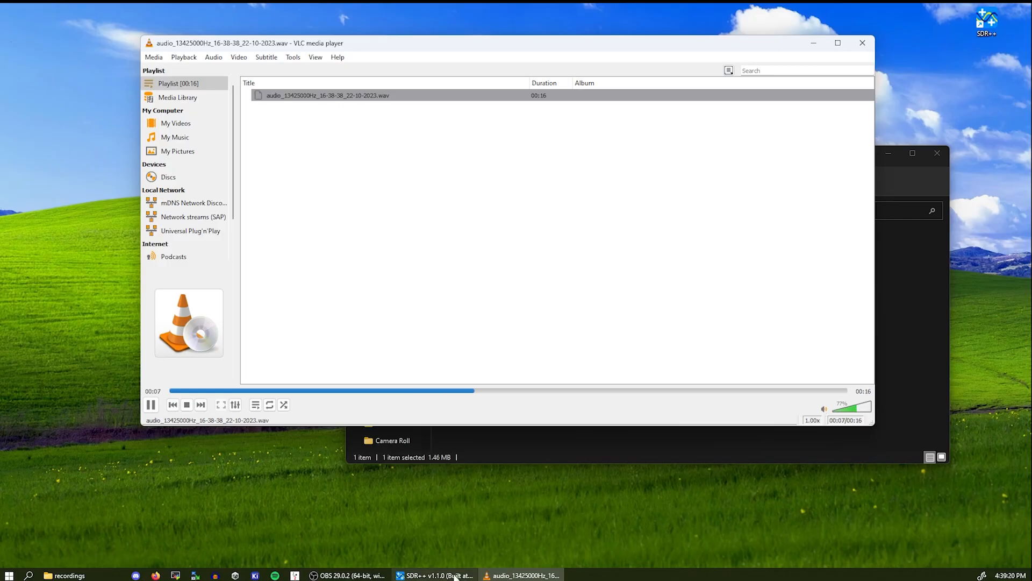
left_click(432, 574)
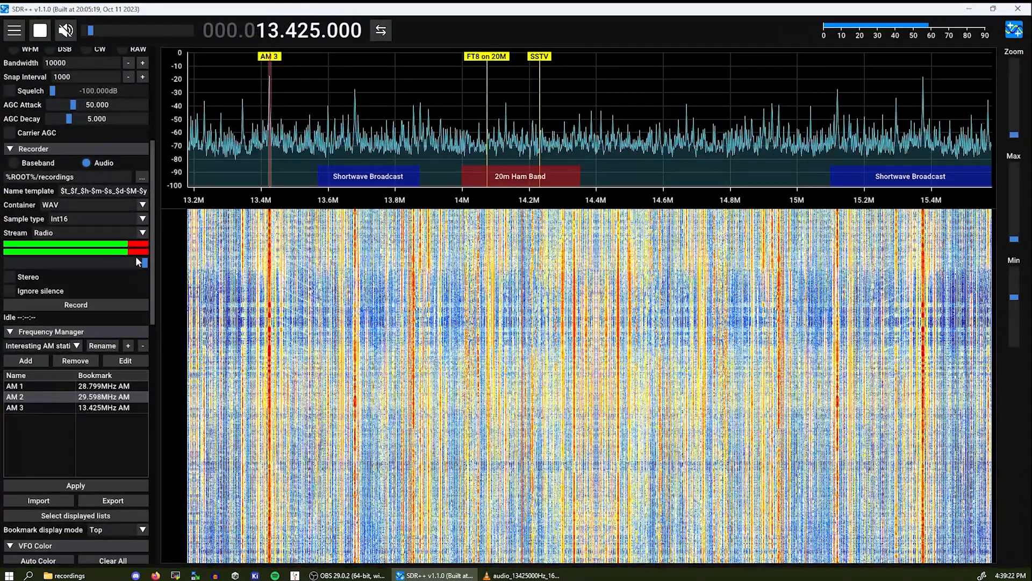
Step: Lower the recorder volume, start a second 13.425 MHz recording, and close VLC
left_click_drag(139, 263, 60, 264)
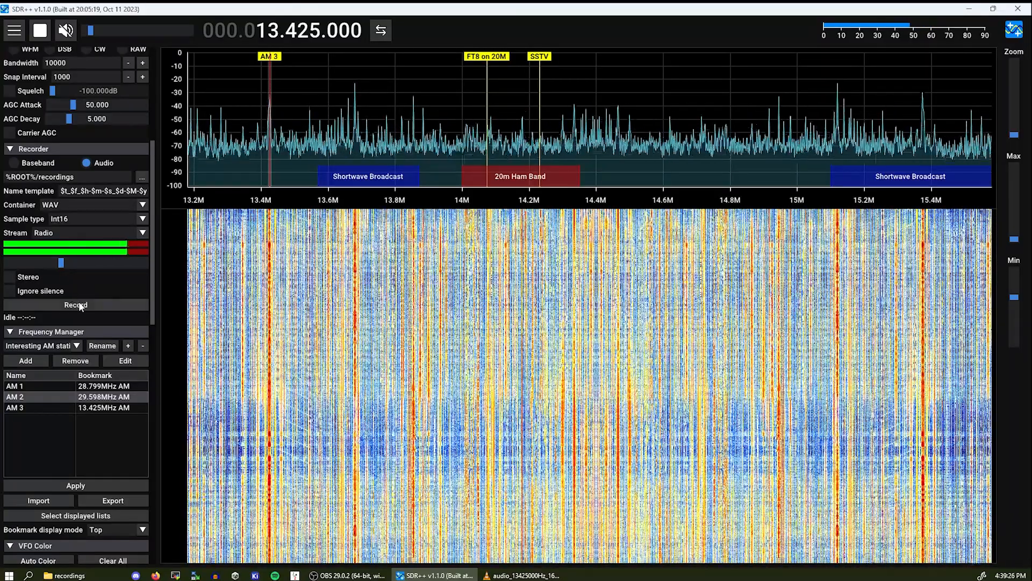
left_click(75, 305)
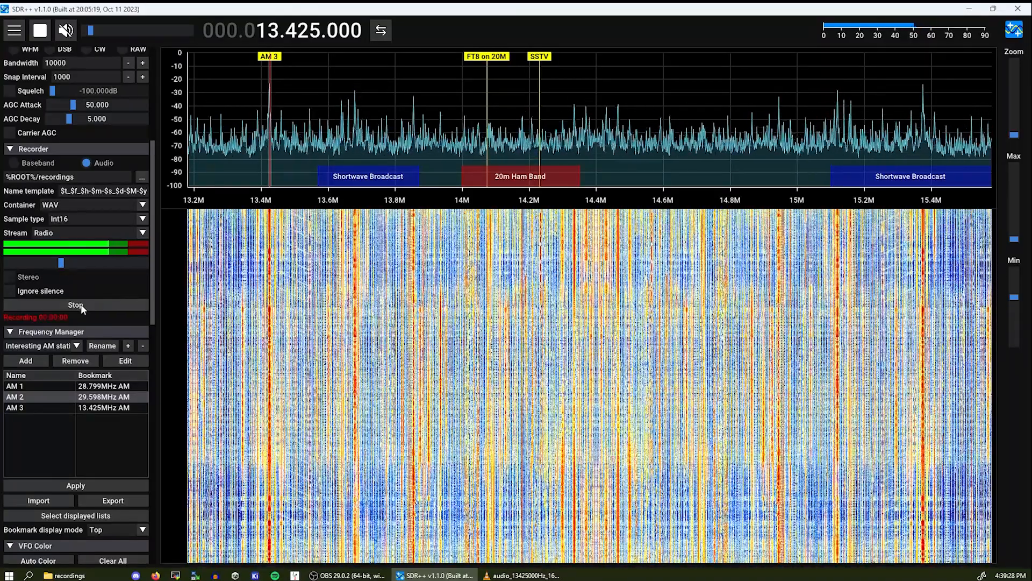
left_click(531, 574)
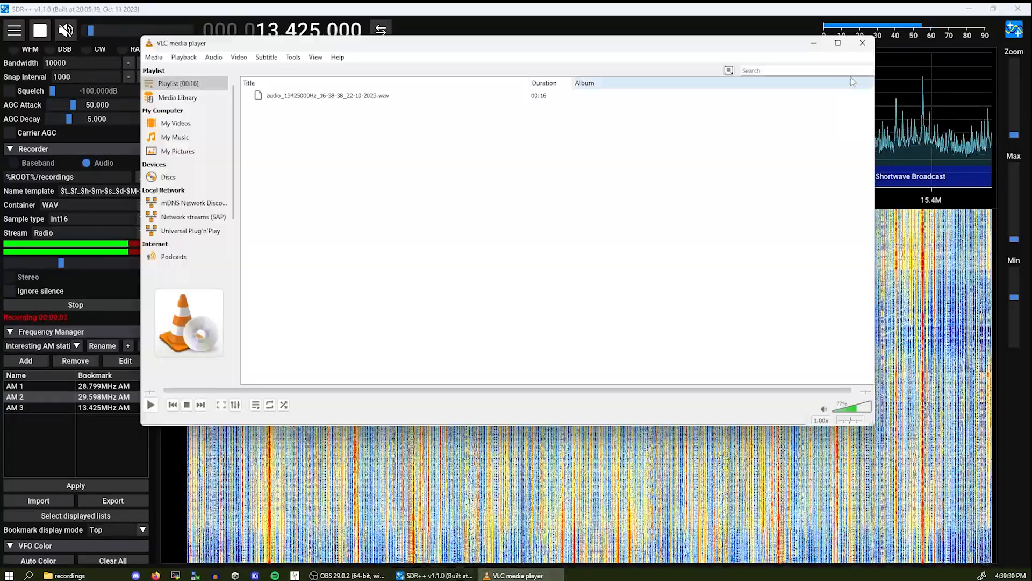
left_click(856, 43)
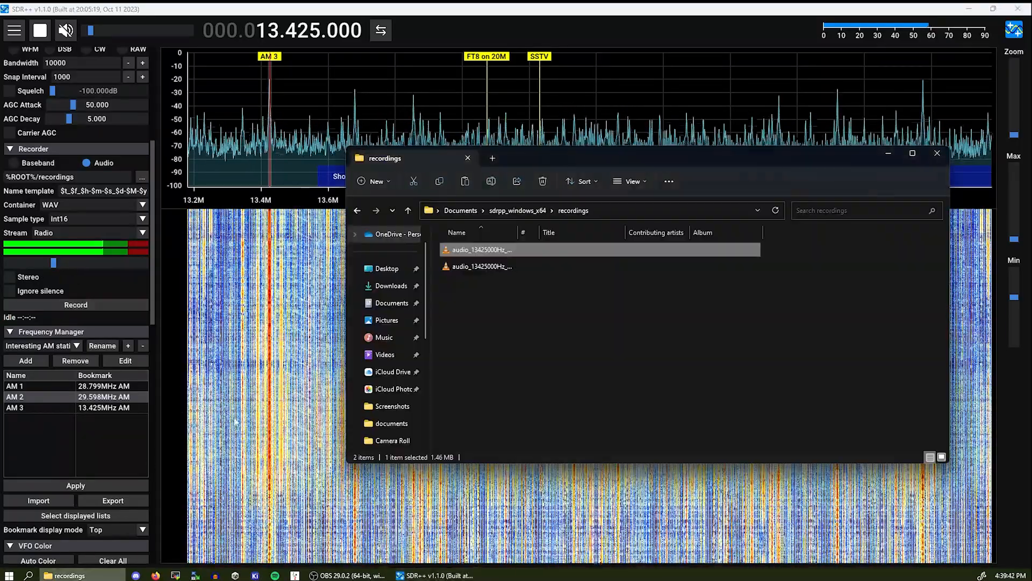
Step: Play the newer recording audio_13425000Hz_16-39-28_22-10-2023.wav in VLC and close the player
left_click(505, 266)
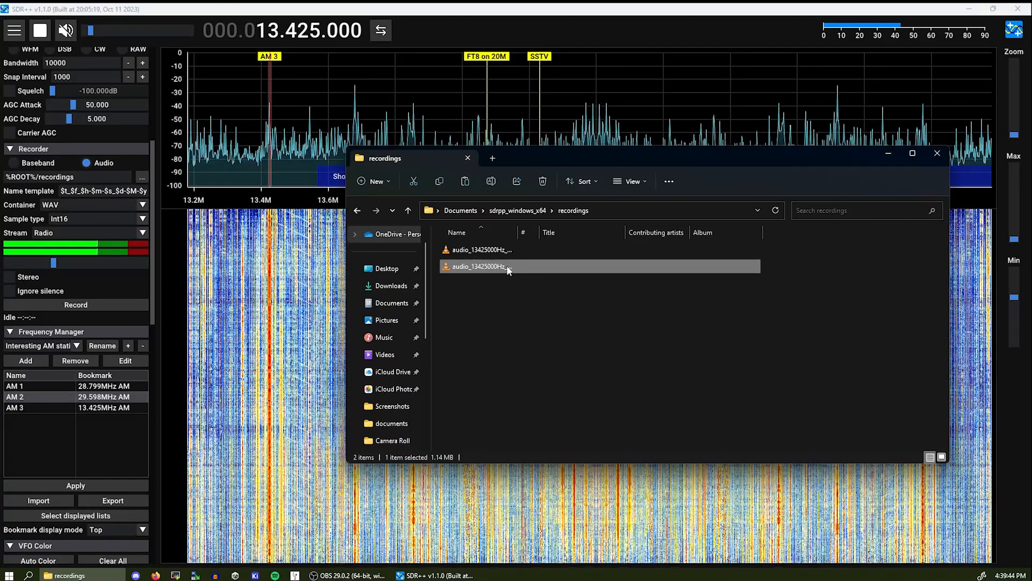
double_click(495, 267)
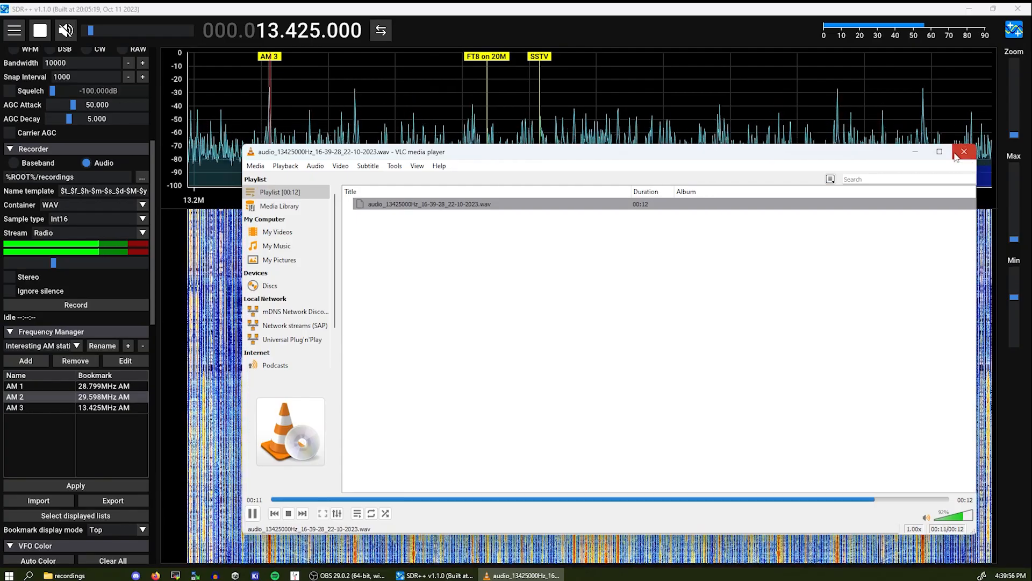
left_click(964, 151)
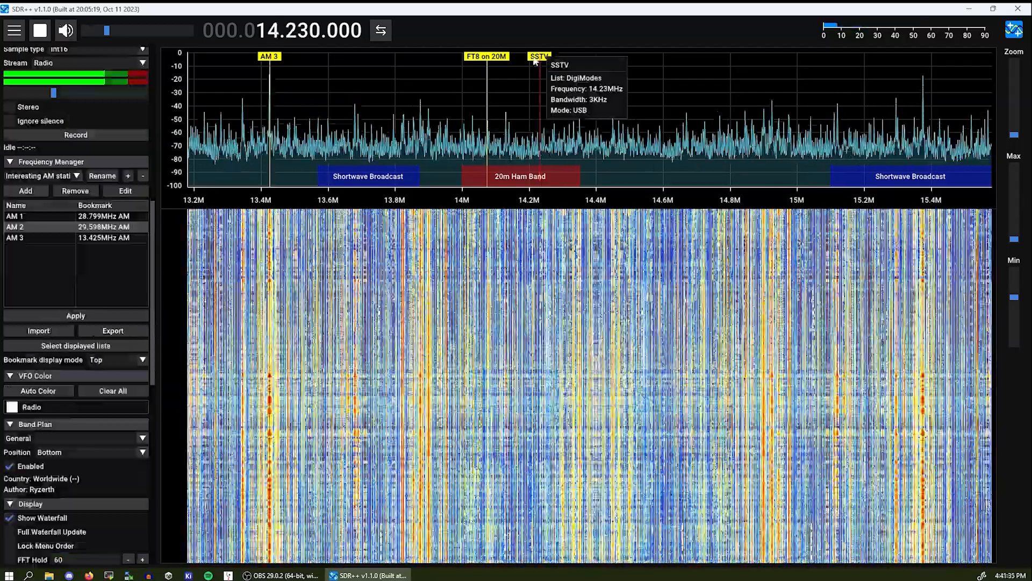
Step: Tune to the FT8 on 20M bookmark, decode FT8 in WSJT-X with an enlarged Wide Graph, then close WSJT-X
left_click(485, 56)
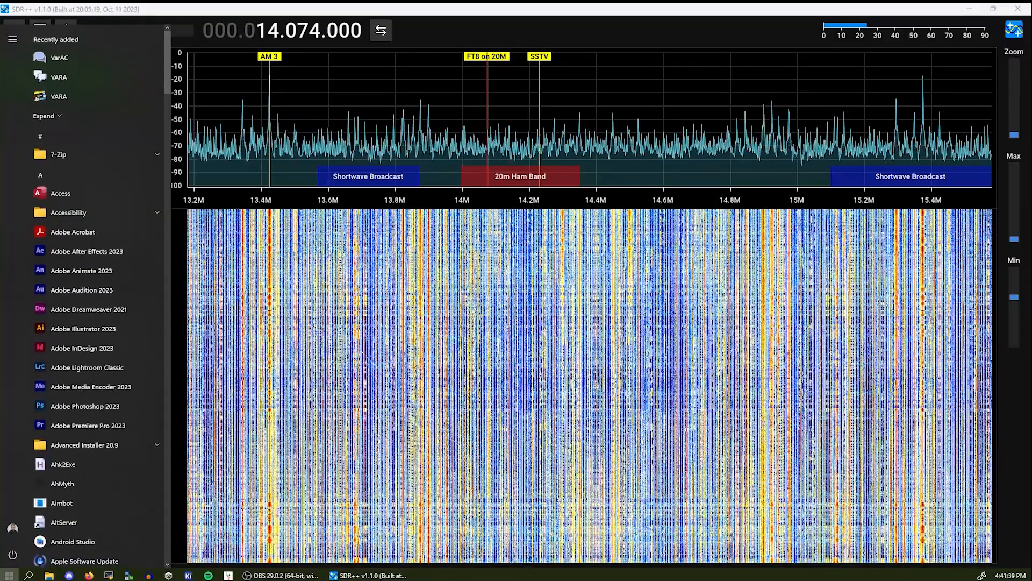
type("wspr map")
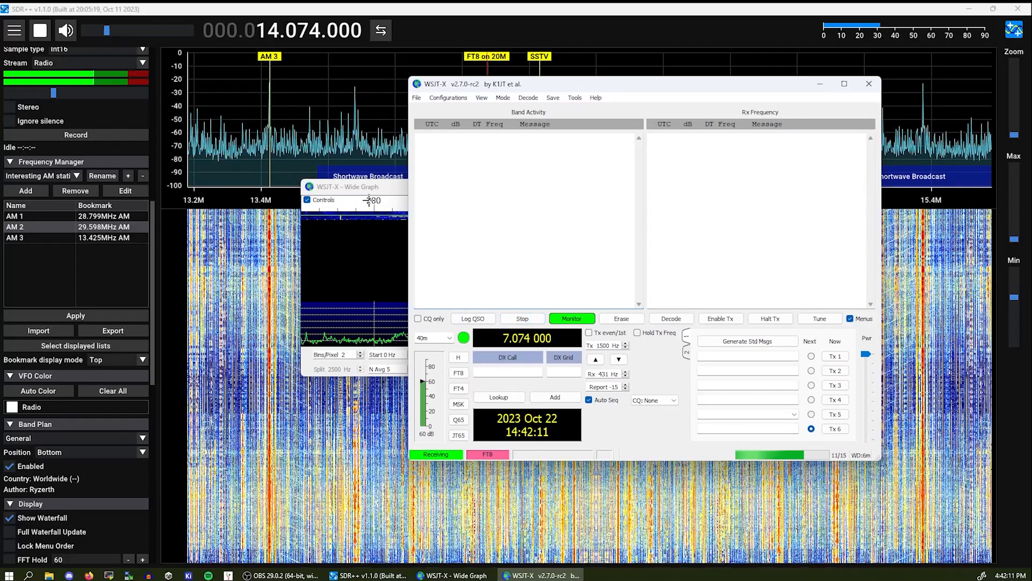
left_click_drag(354, 186, 315, 303)
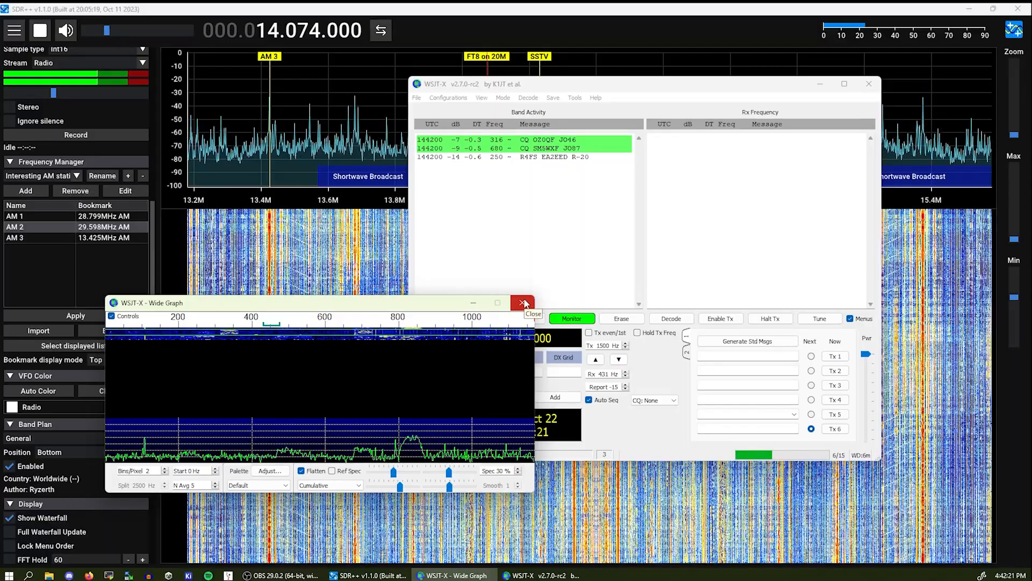
left_click(521, 302)
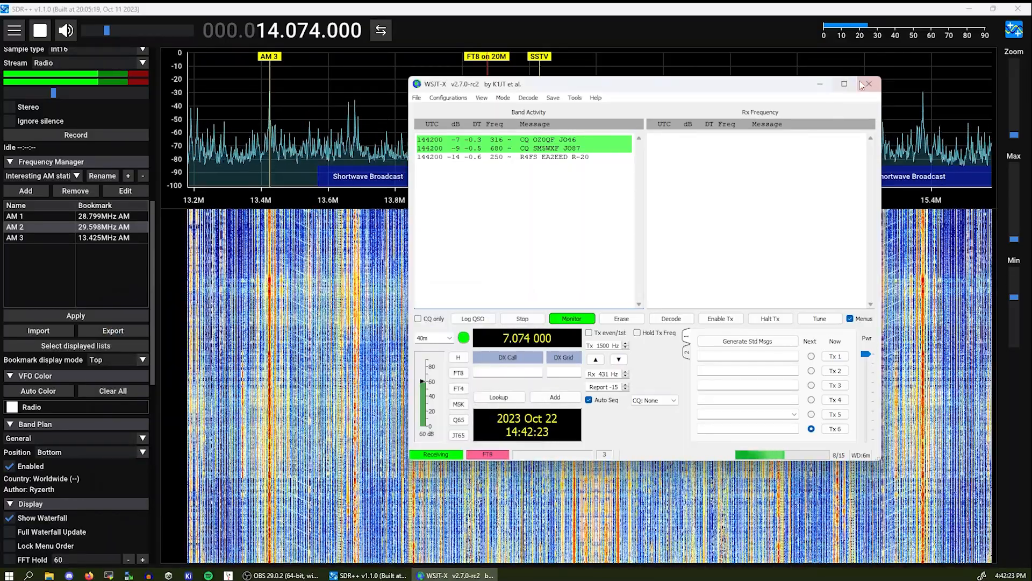
left_click(867, 84)
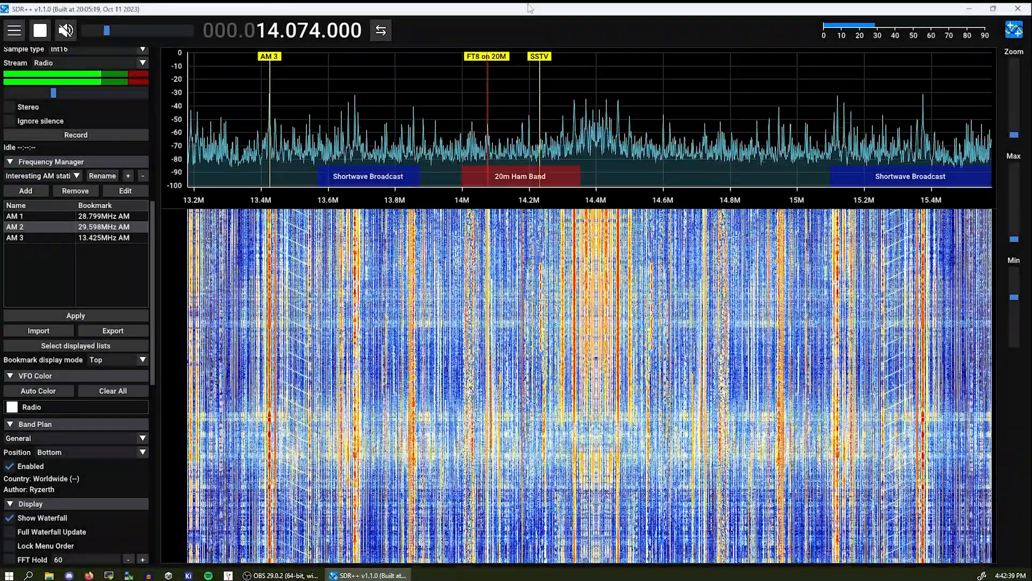